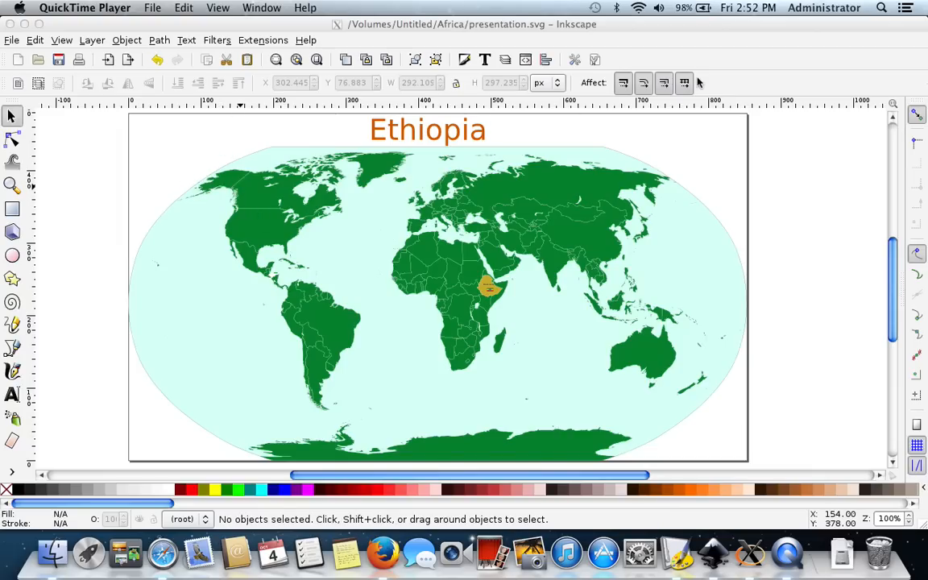
pyautogui.moveTo(487, 266)
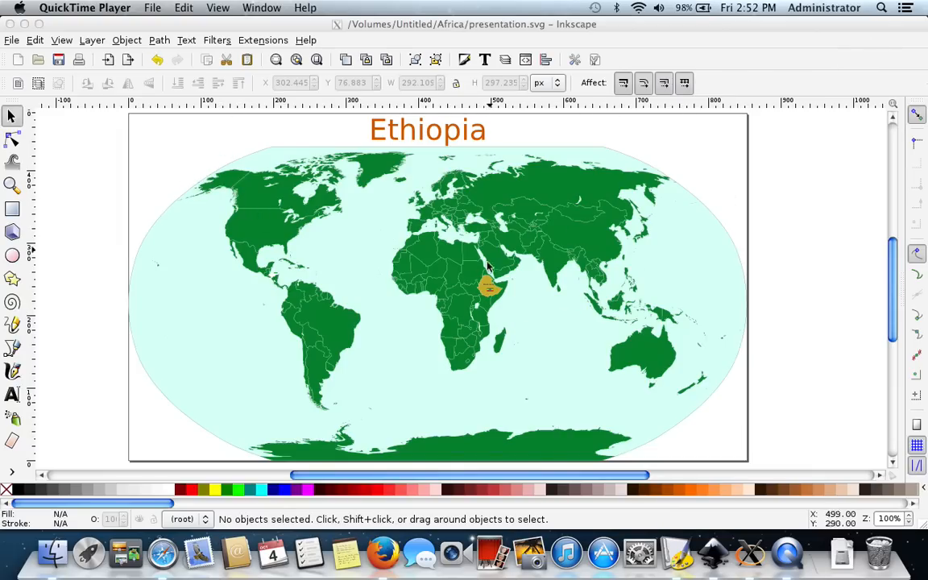
pyautogui.moveTo(616, 288)
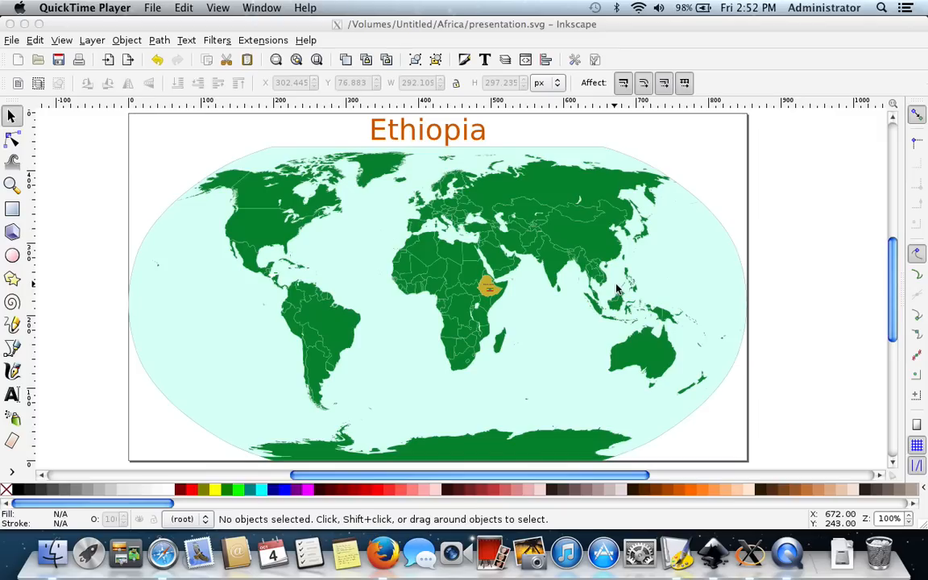
pyautogui.moveTo(506, 387)
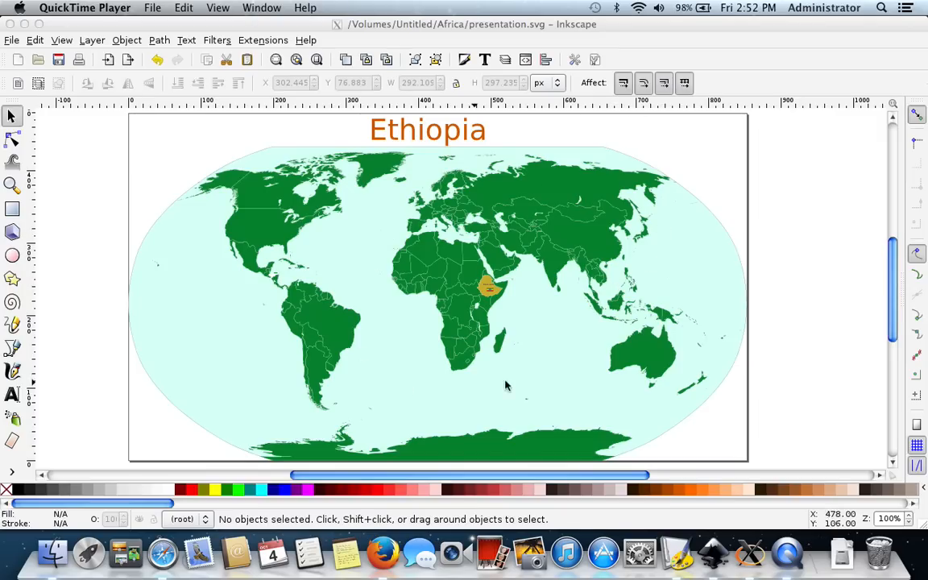
pyautogui.moveTo(230, 200)
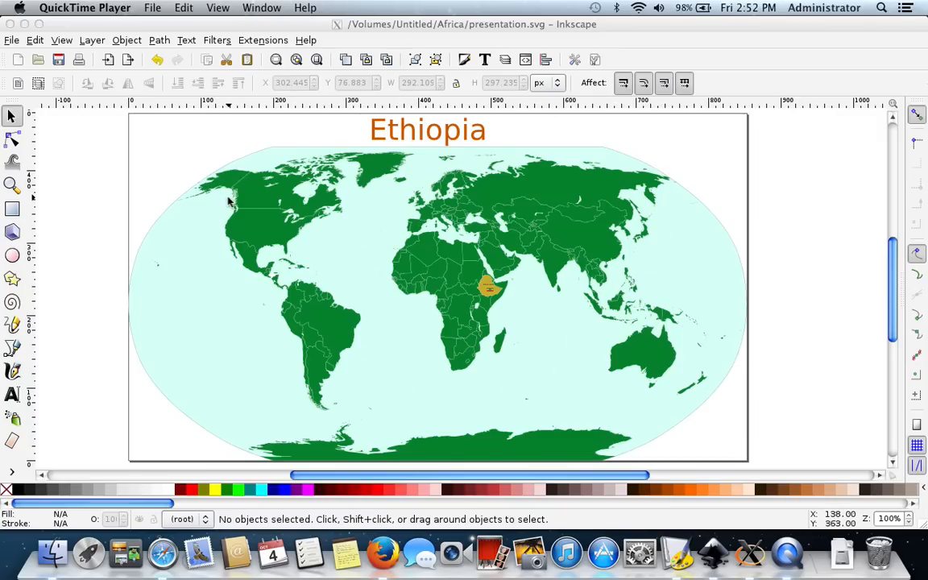
pyautogui.moveTo(490, 259)
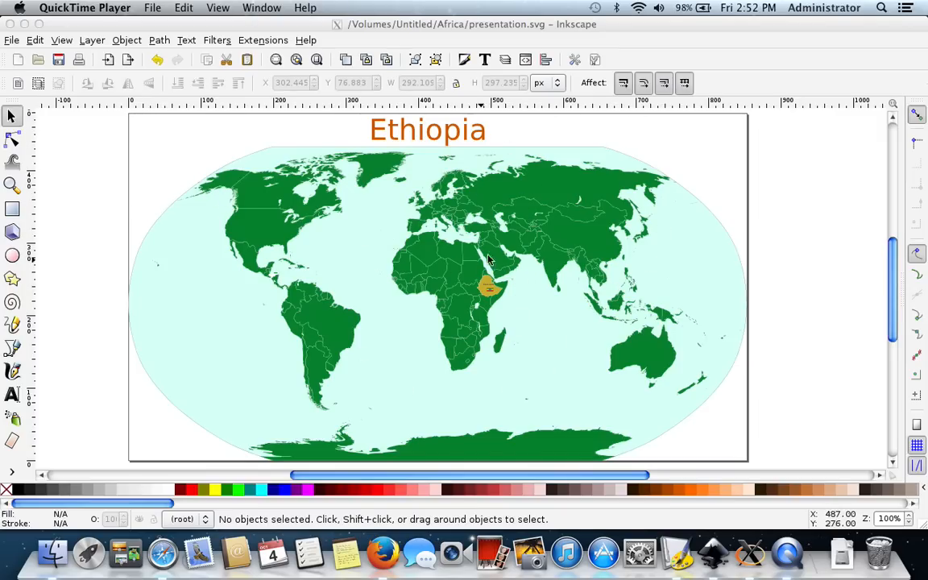
pyautogui.moveTo(237, 296)
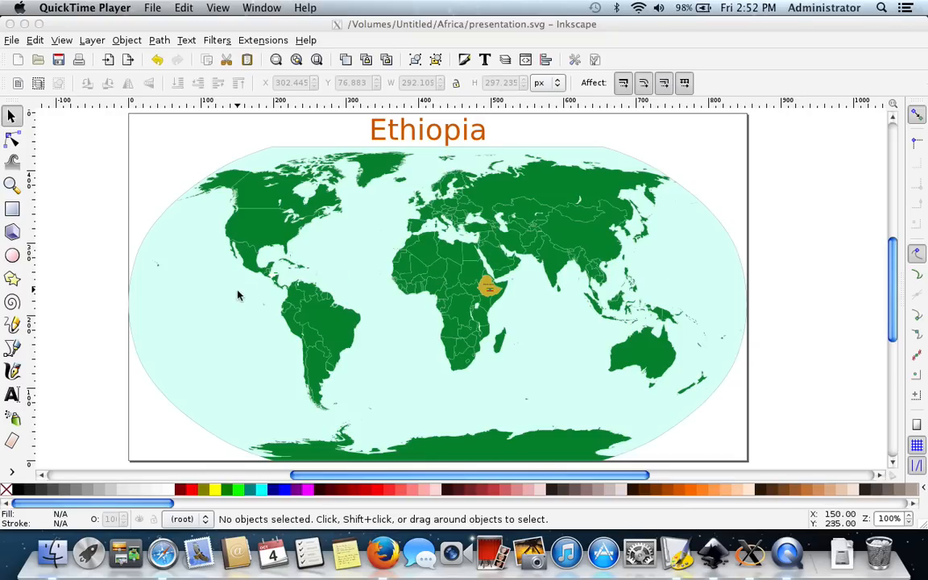
pyautogui.moveTo(179, 304)
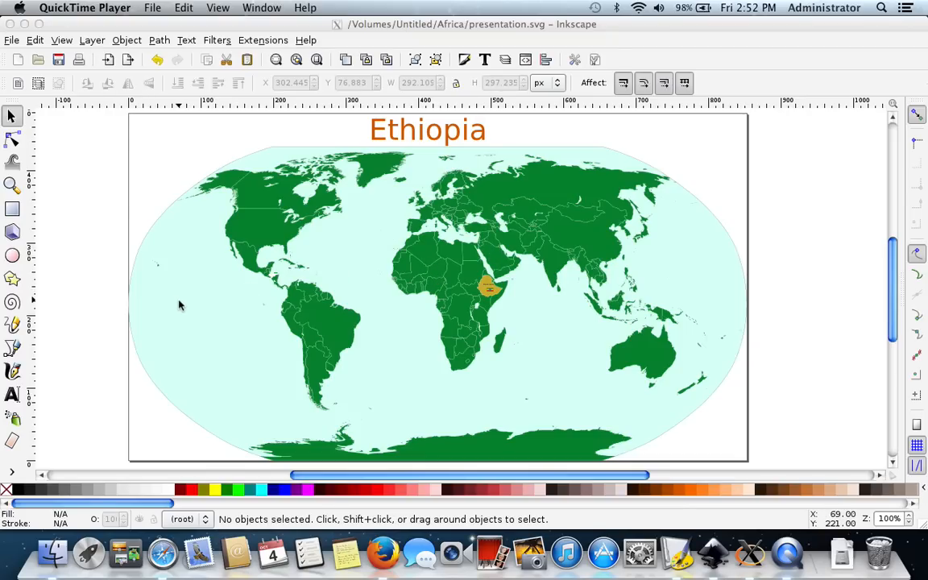
pyautogui.moveTo(352, 321)
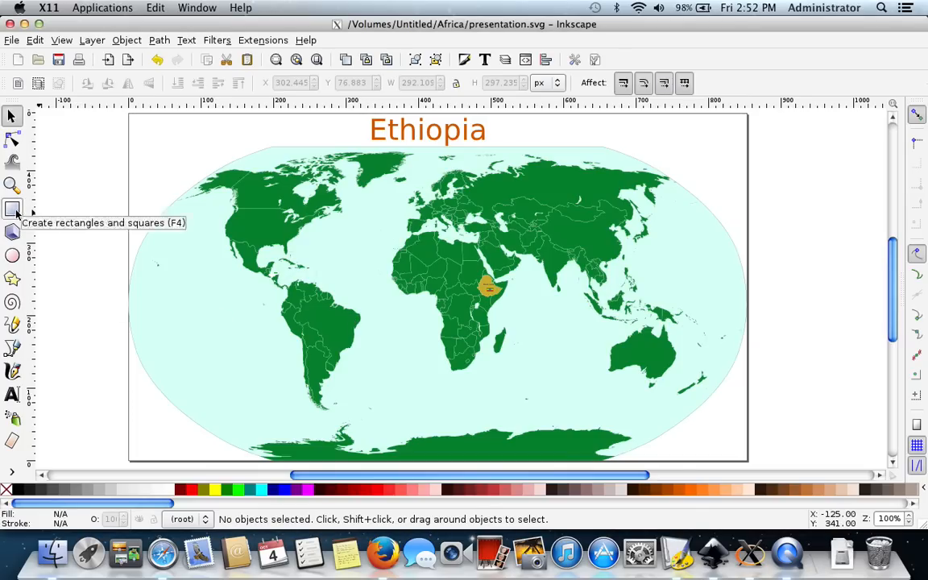
# Draw two outline rectangles, one around the whole world map and one around Africa
pyautogui.click(12, 209)
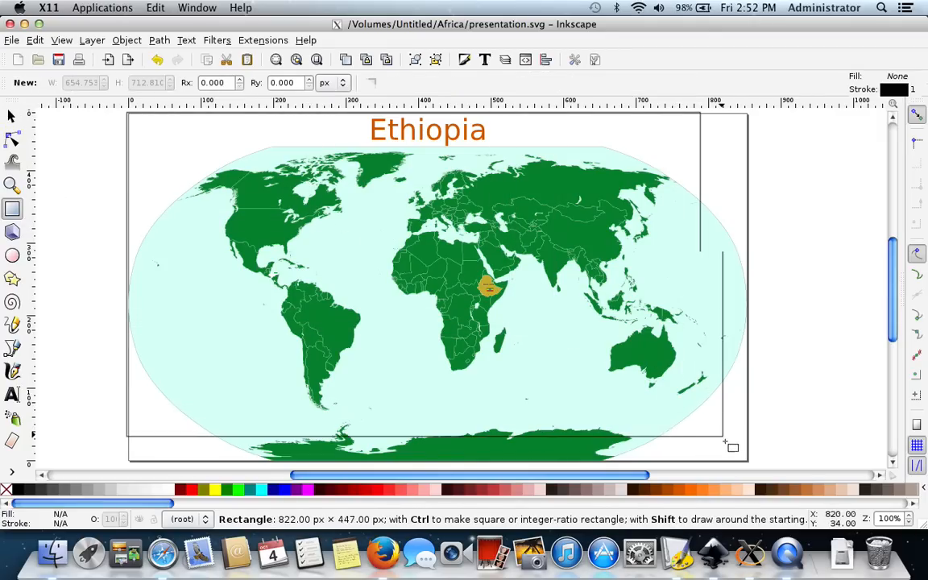
pyautogui.moveTo(732, 447); pyautogui.dragTo(756, 466)
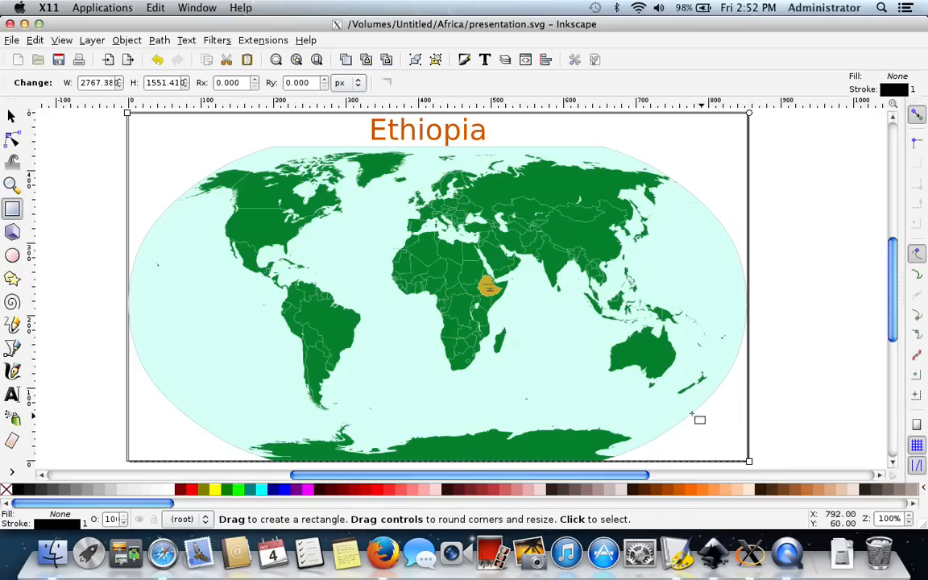
pyautogui.moveTo(329, 270)
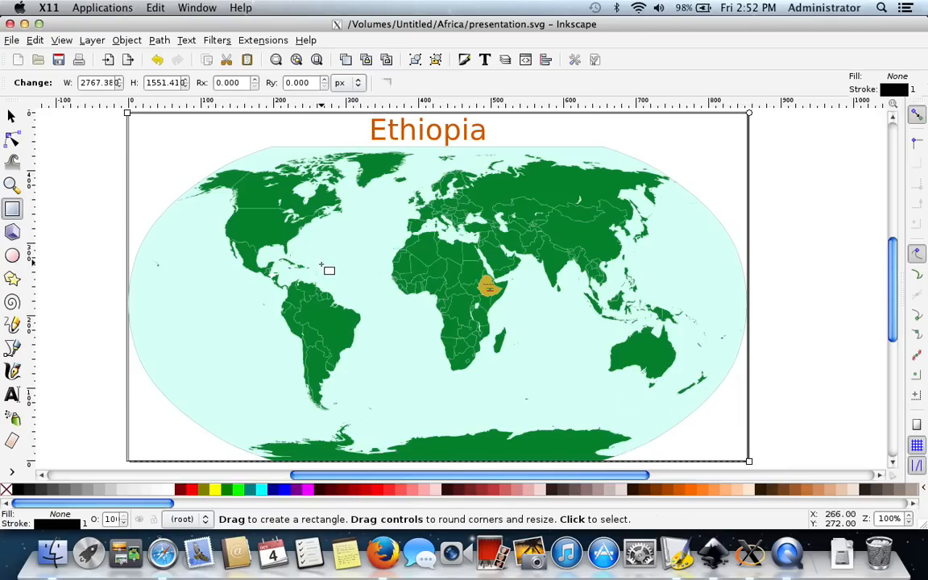
pyautogui.moveTo(391, 226)
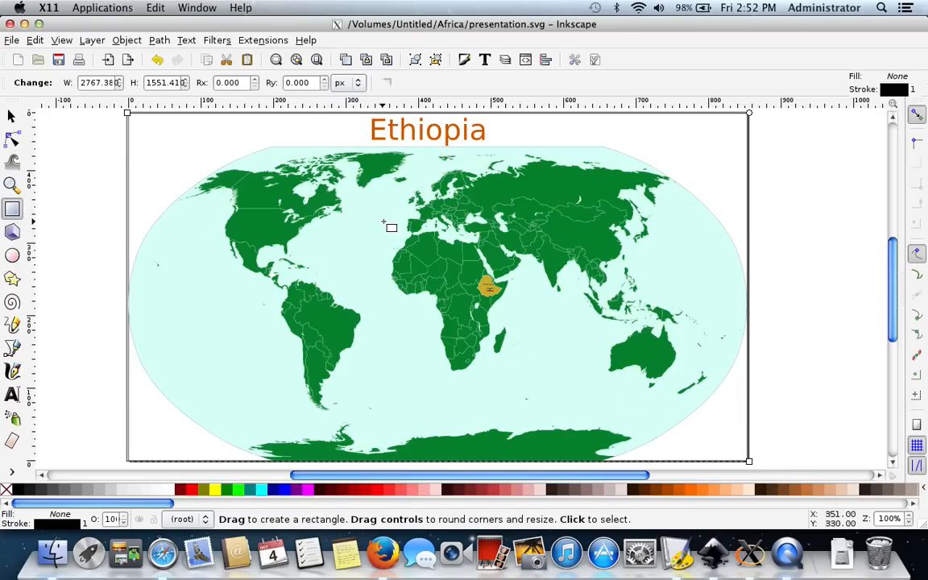
pyautogui.moveTo(385, 220); pyautogui.dragTo(518, 379)
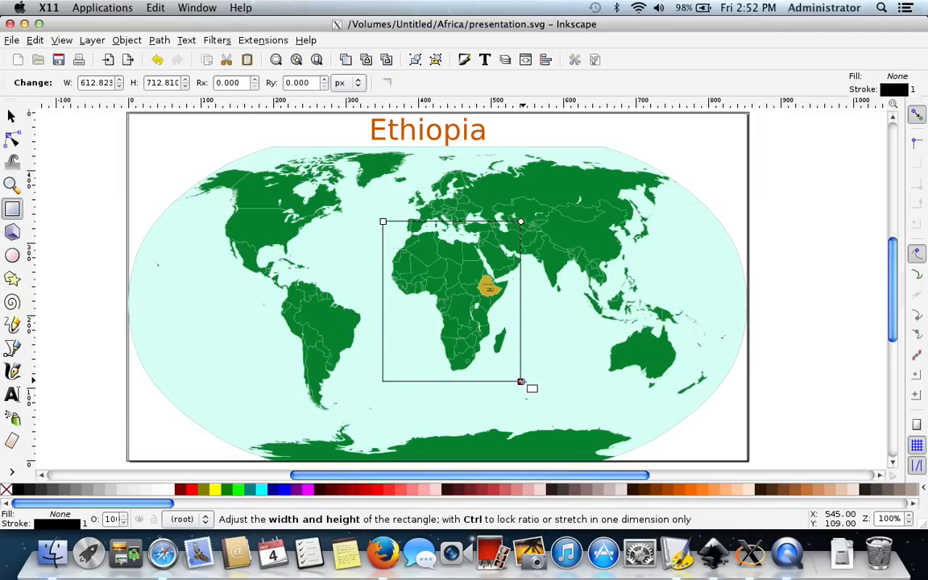
pyautogui.moveTo(498, 327)
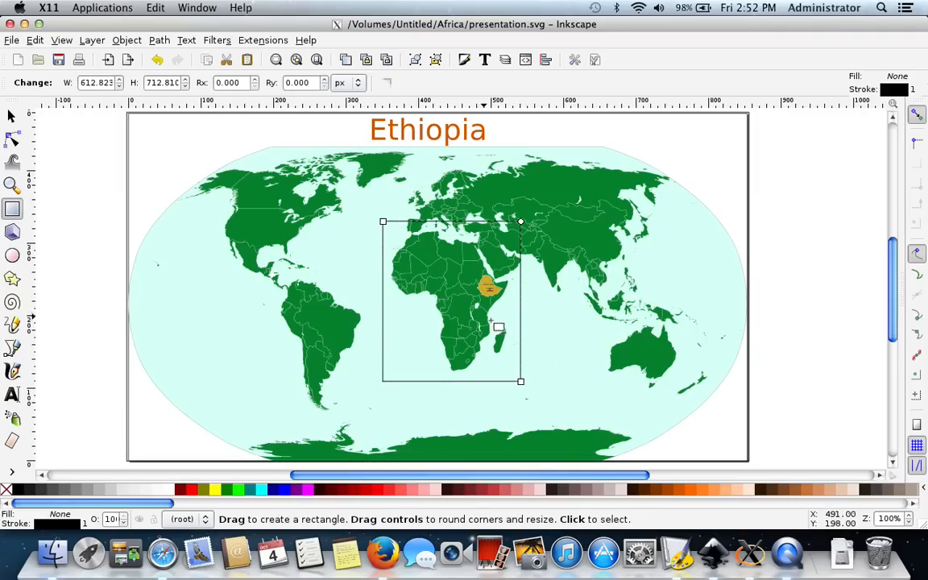
pyautogui.moveTo(502, 299)
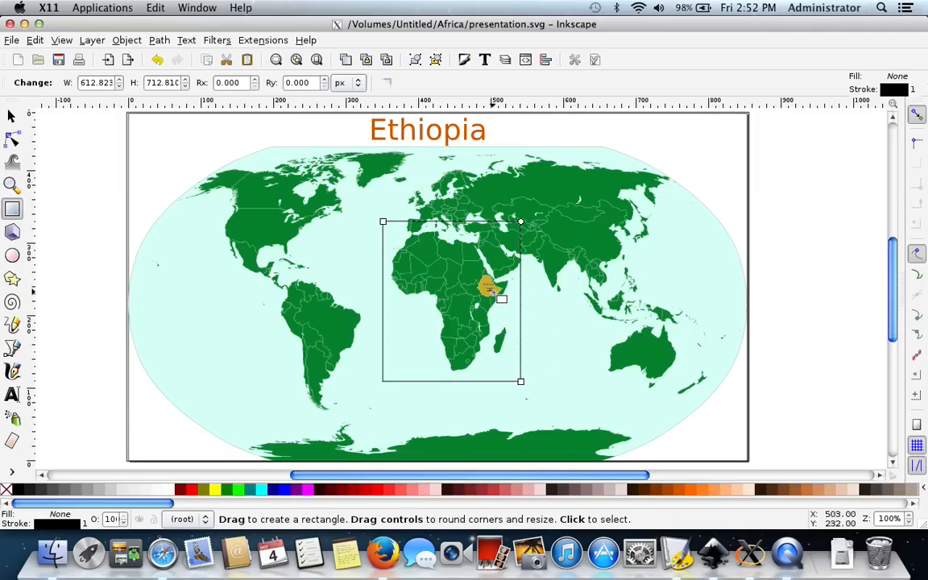
pyautogui.moveTo(153, 254)
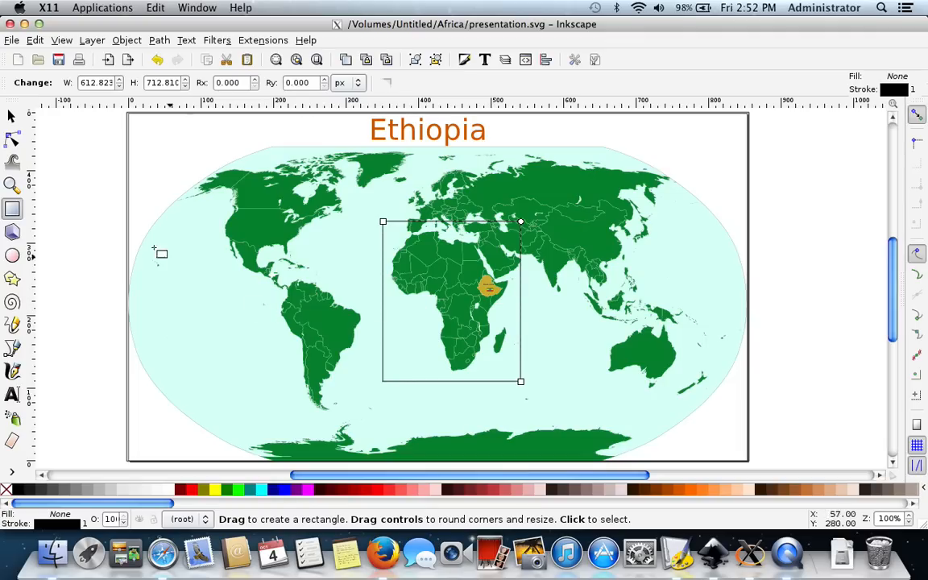
# Switch to the Selector tool and select the full-map rectangle
pyautogui.click(12, 117)
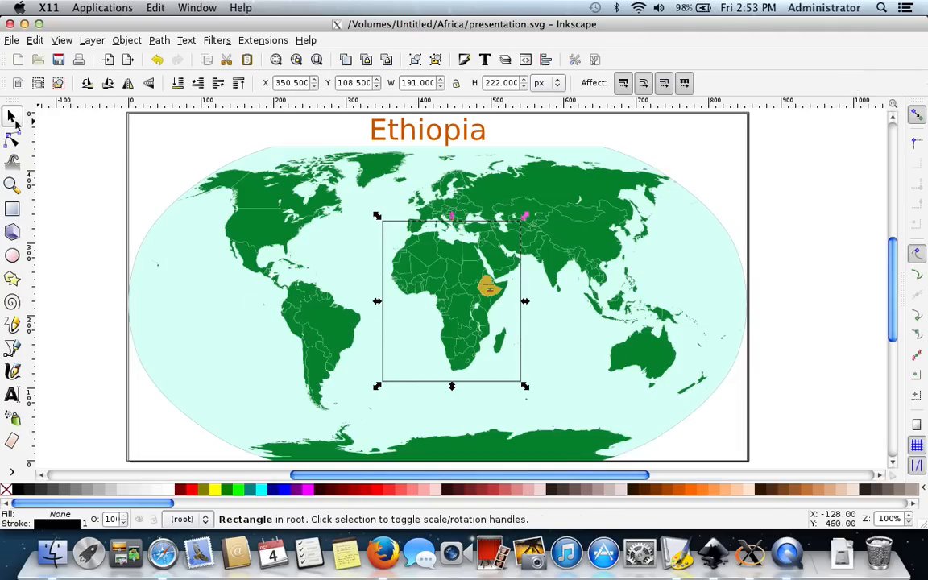
pyautogui.moveTo(158, 195)
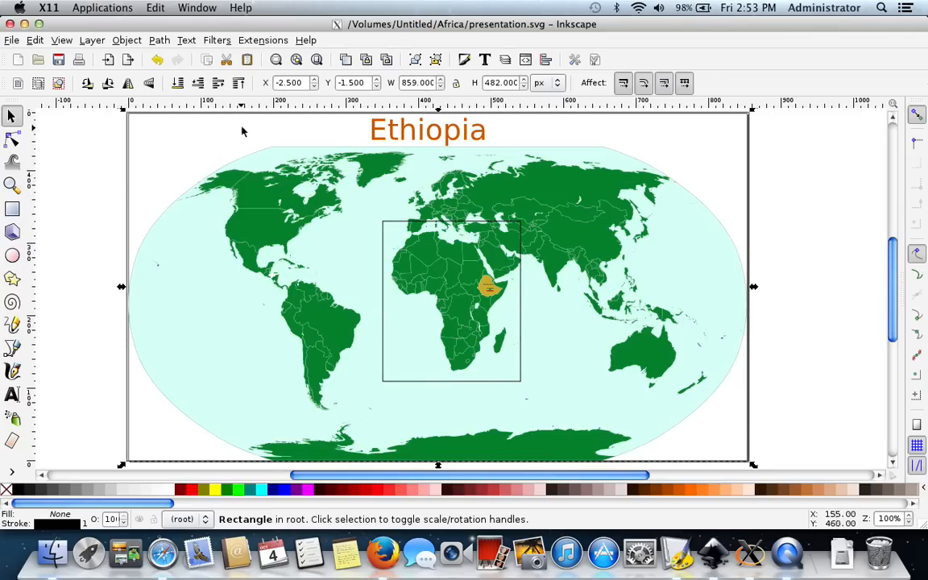
pyautogui.click(262, 40)
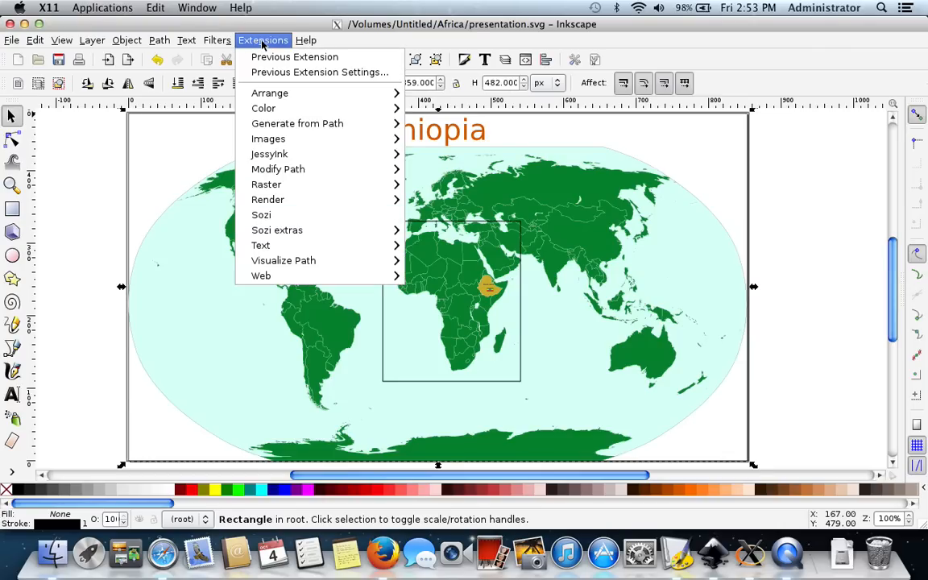
pyautogui.moveTo(320, 72)
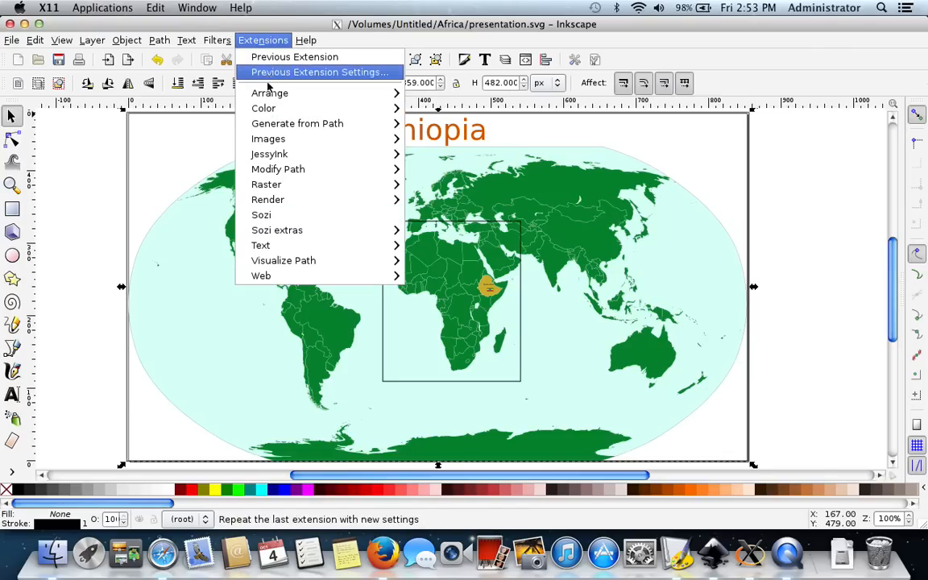
pyautogui.moveTo(274, 214)
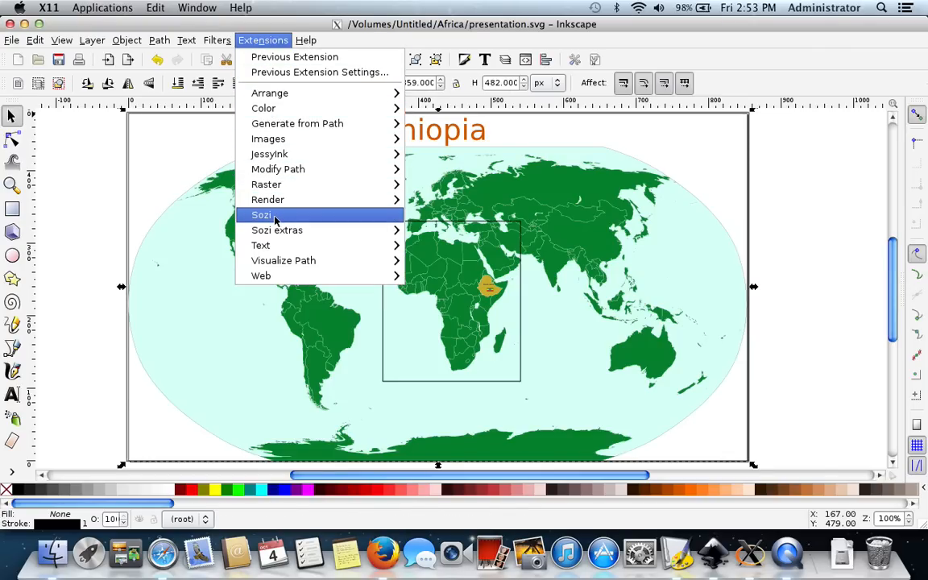
# Create a new Sozi frame titled 'the world' from the selected rectangle
pyautogui.click(263, 214)
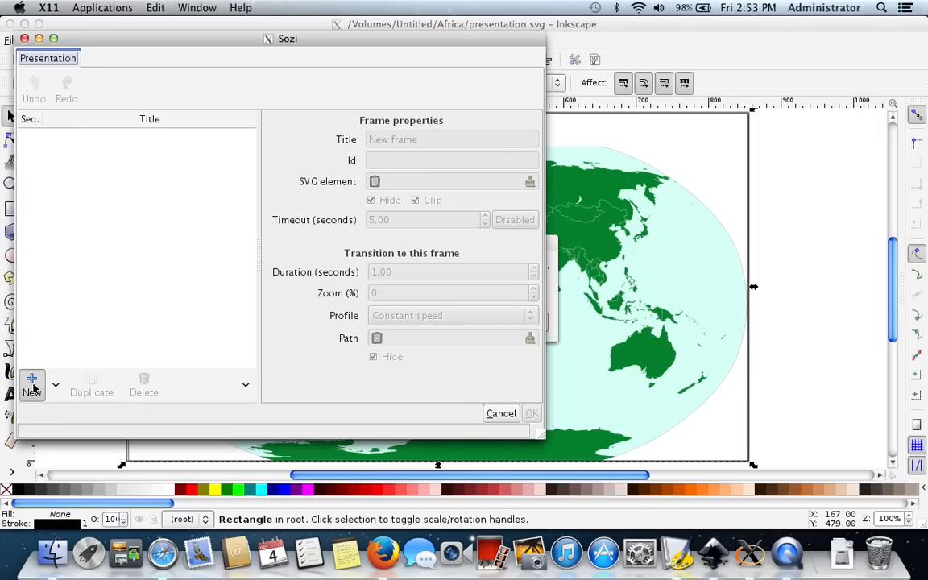
pyautogui.click(32, 384)
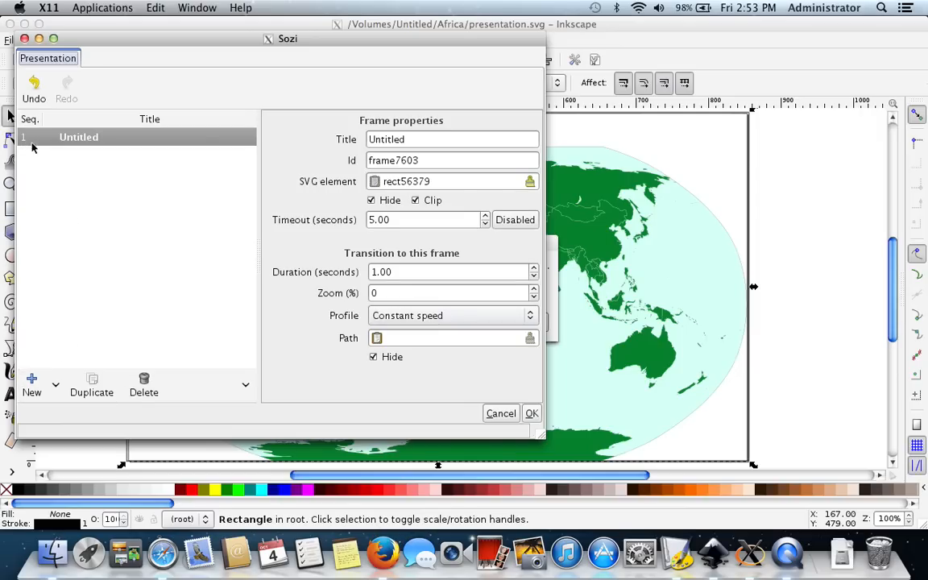
pyautogui.moveTo(315, 149)
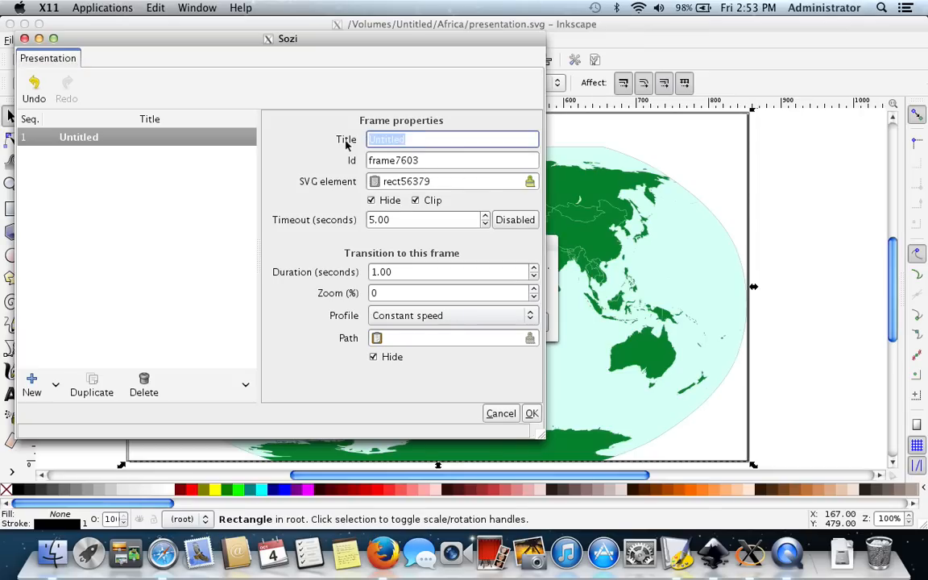
pyautogui.write('the world')
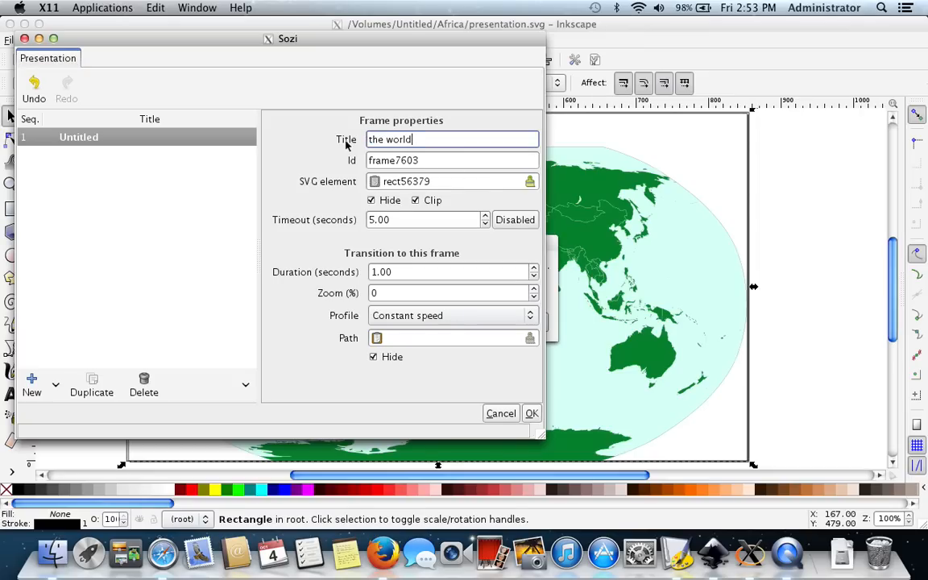
# Replace the frame's existing id with 'world'
pyautogui.click(452, 160)
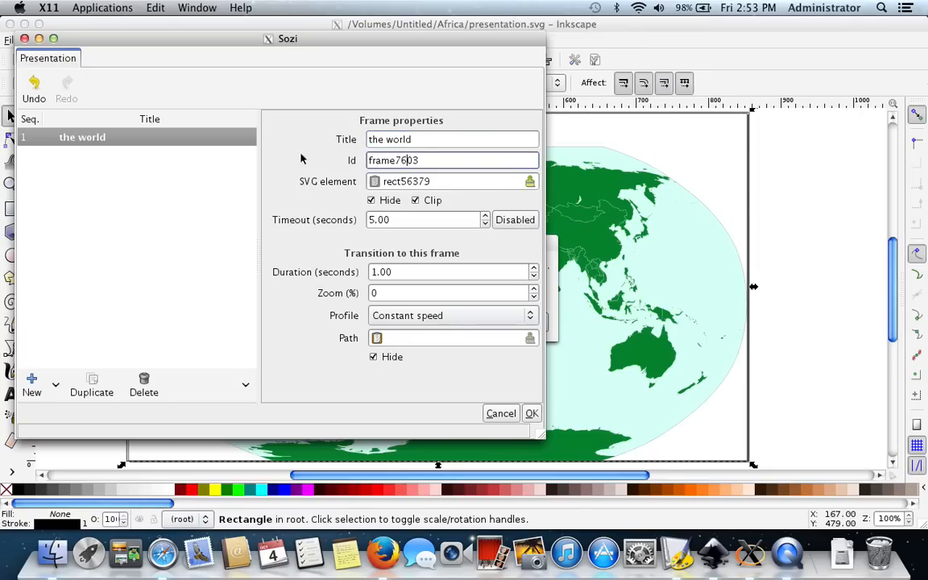
pyautogui.moveTo(164, 231)
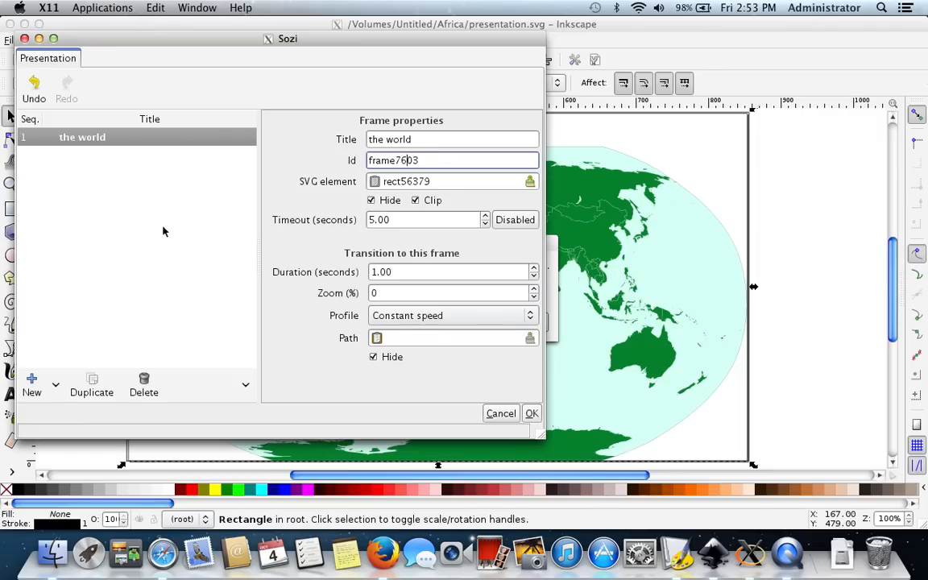
pyautogui.tripleClick(452, 159)
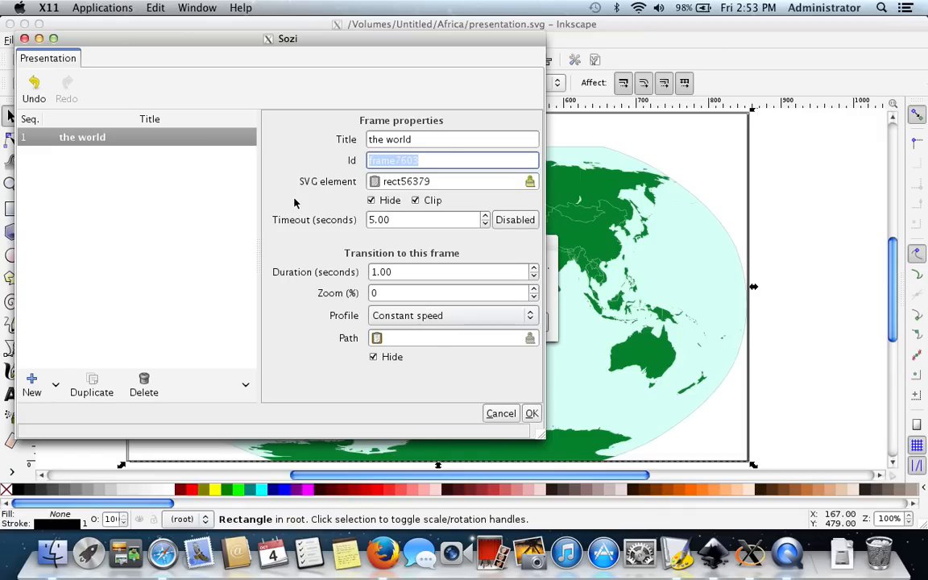
pyautogui.write('world')
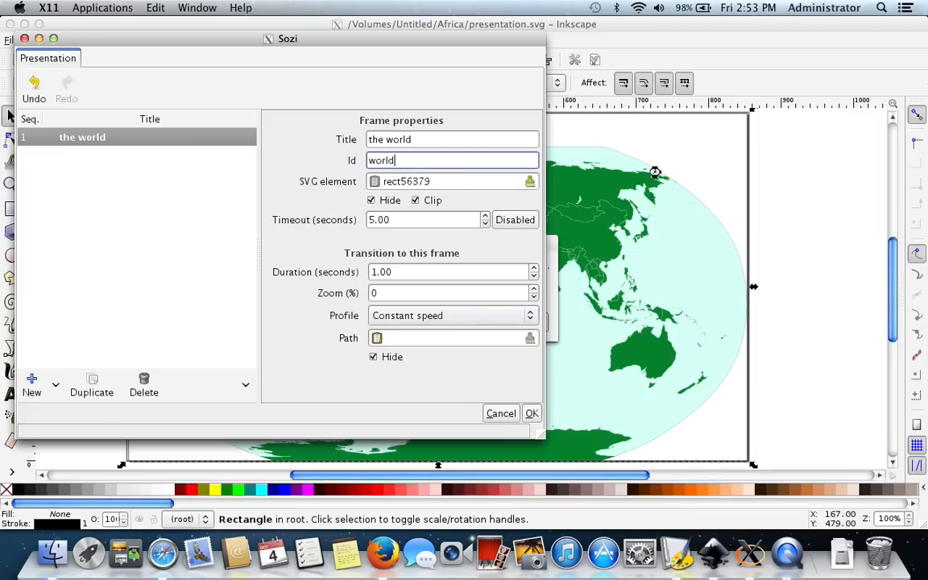
pyautogui.moveTo(759, 142)
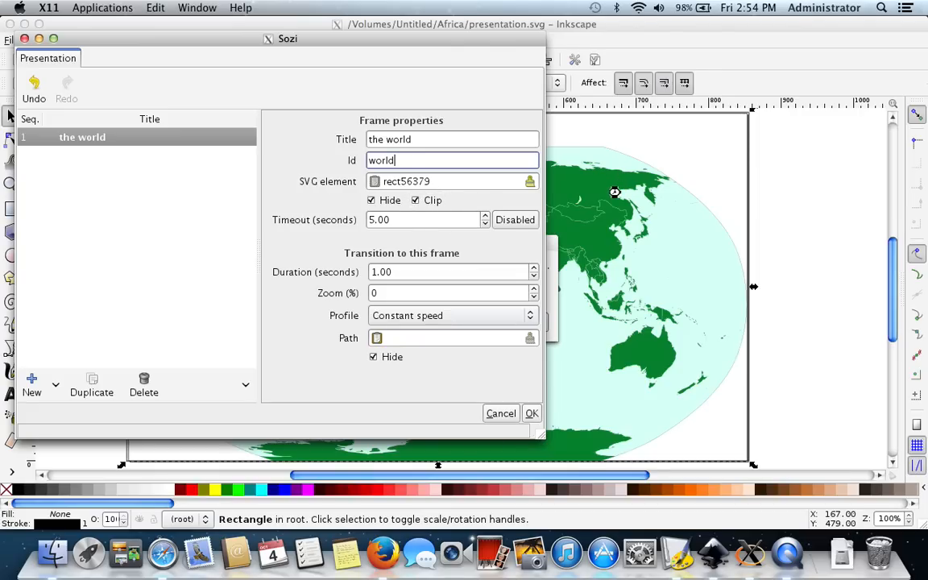
pyautogui.moveTo(429, 252)
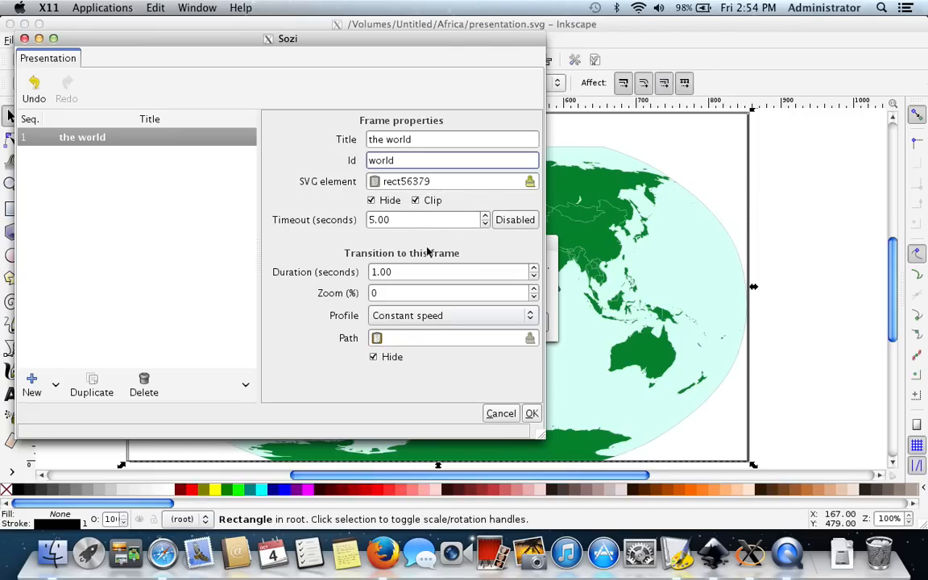
pyautogui.click(452, 161)
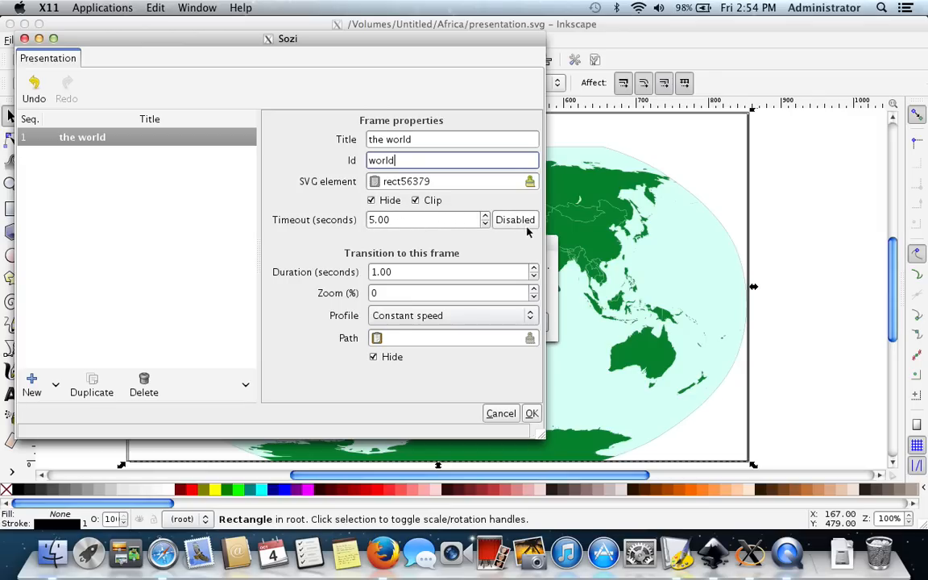
pyautogui.moveTo(477, 262)
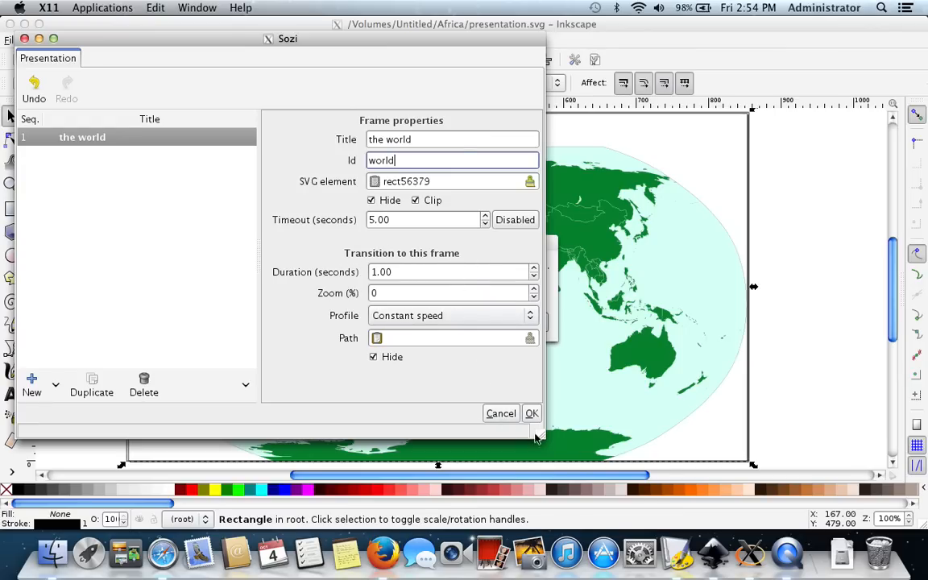
# Save the world frame and select the rectangle around Africa
pyautogui.click(532, 413)
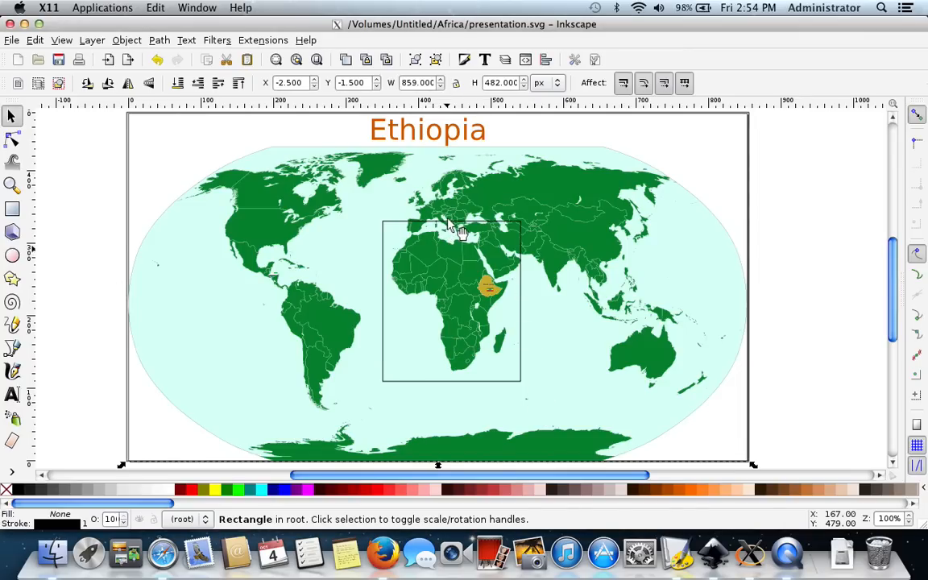
pyautogui.click(451, 229)
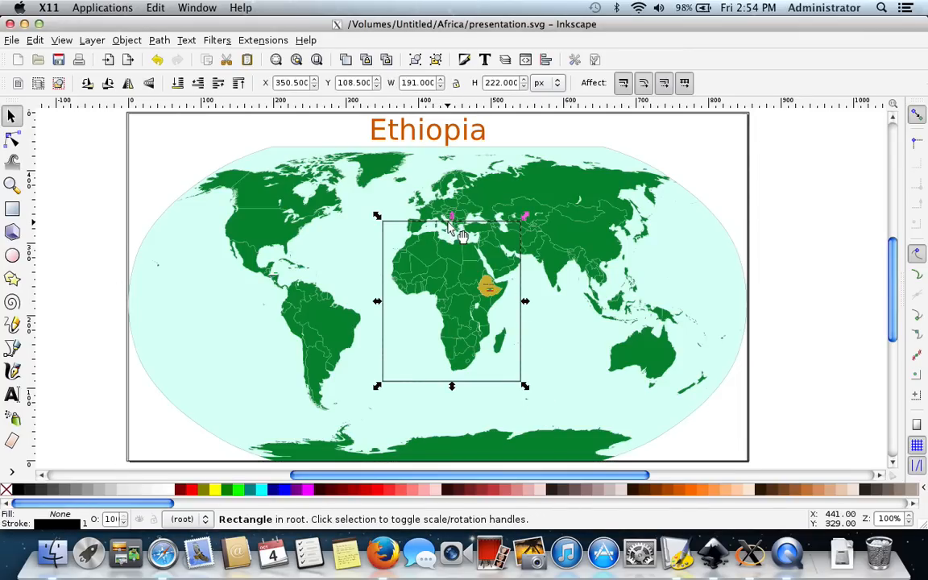
pyautogui.moveTo(257, 41)
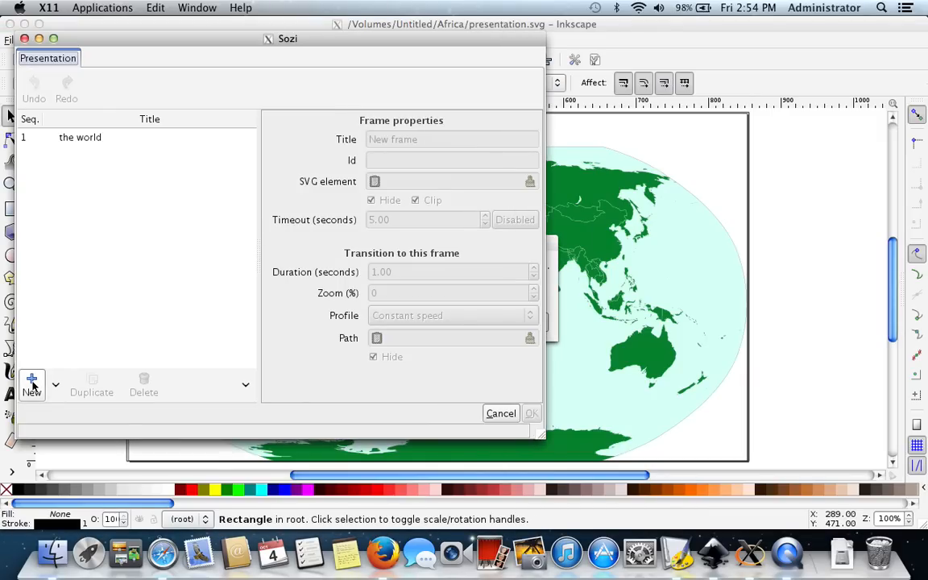
# Save a new Sozi frame with id 'africa', 3.00-second duration and 100% zoom
pyautogui.click(31, 385)
pyautogui.write('Afric')
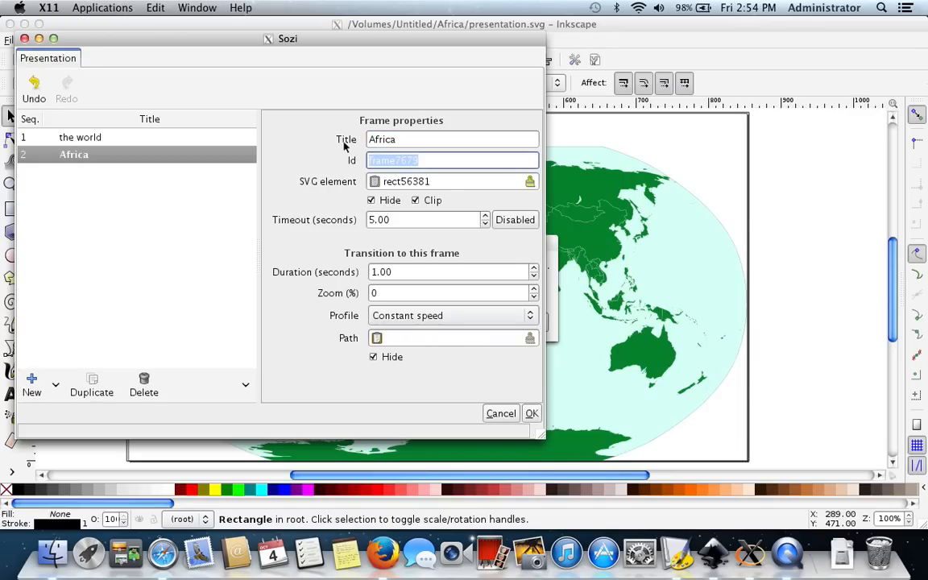
pyautogui.write('africa')
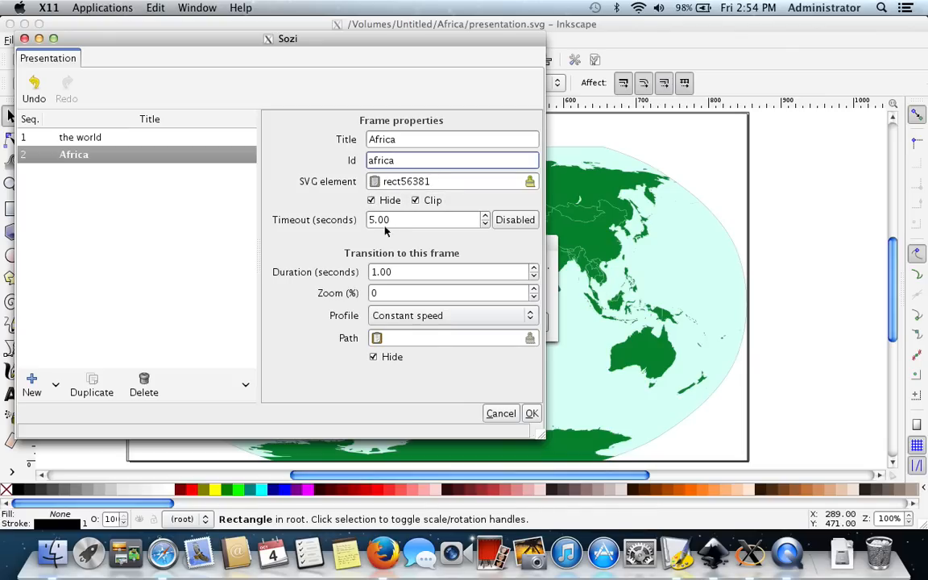
pyautogui.click(451, 161)
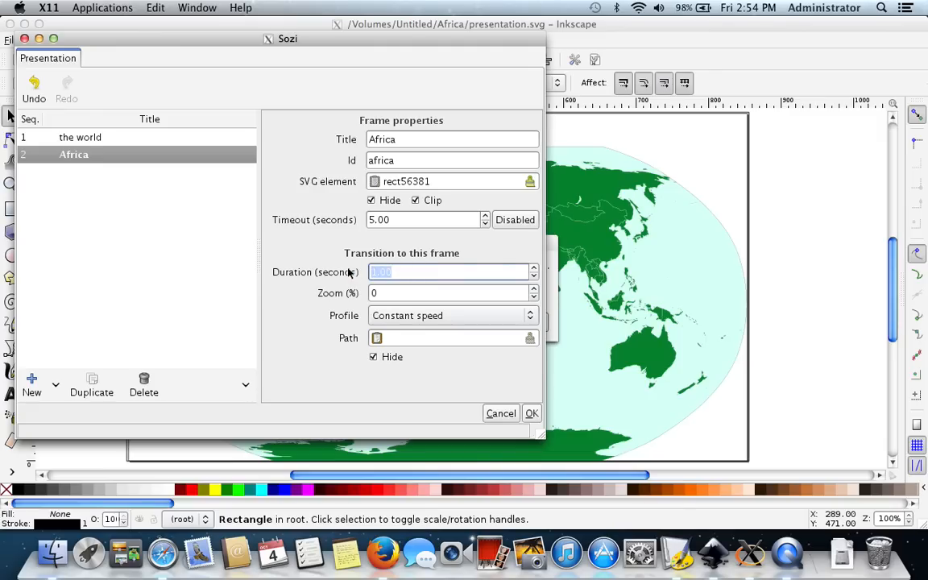
pyautogui.write('3.00')
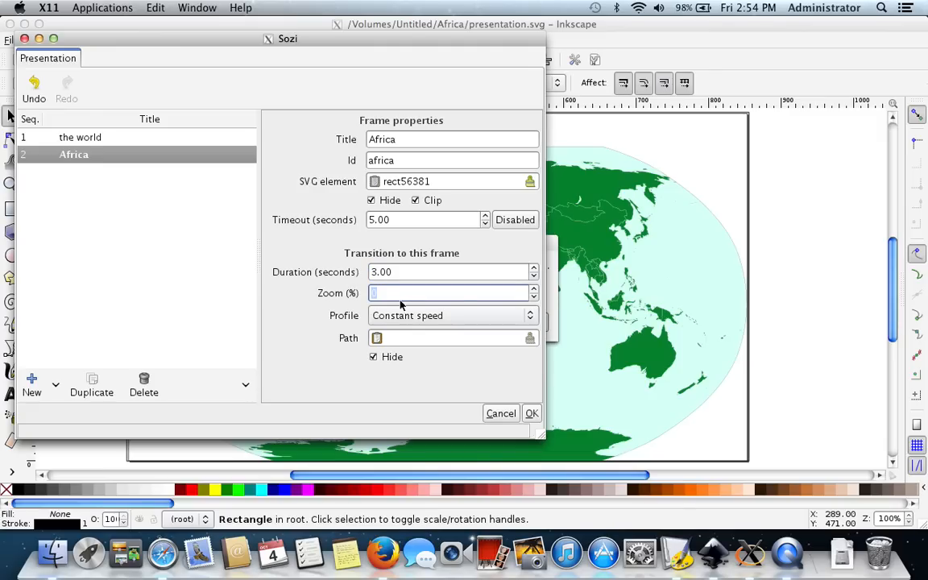
pyautogui.moveTo(395, 298)
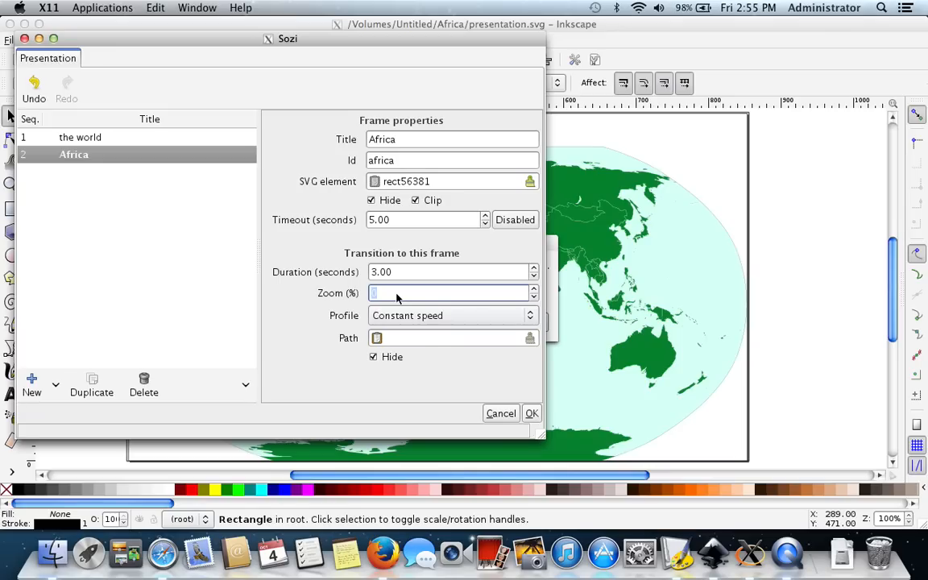
pyautogui.write('-')
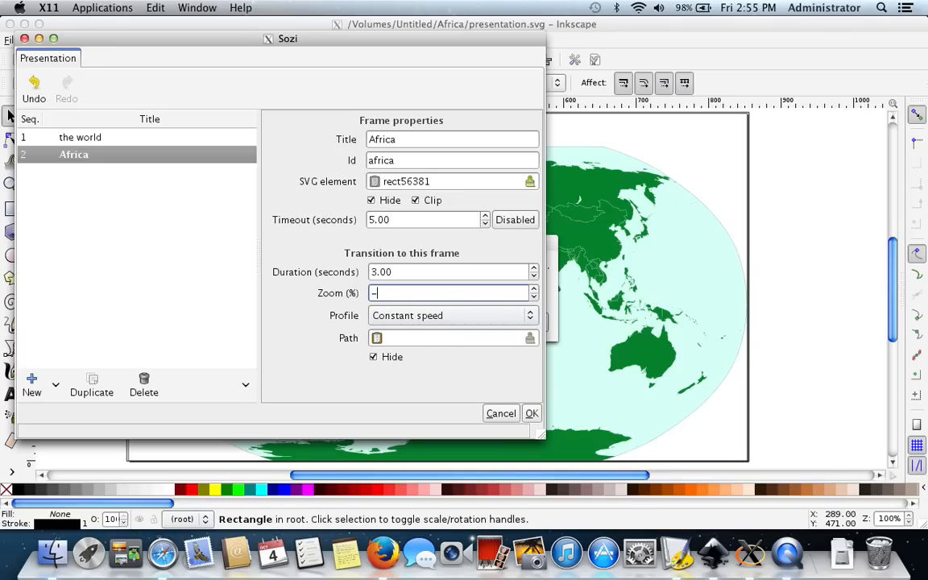
pyautogui.write('40')
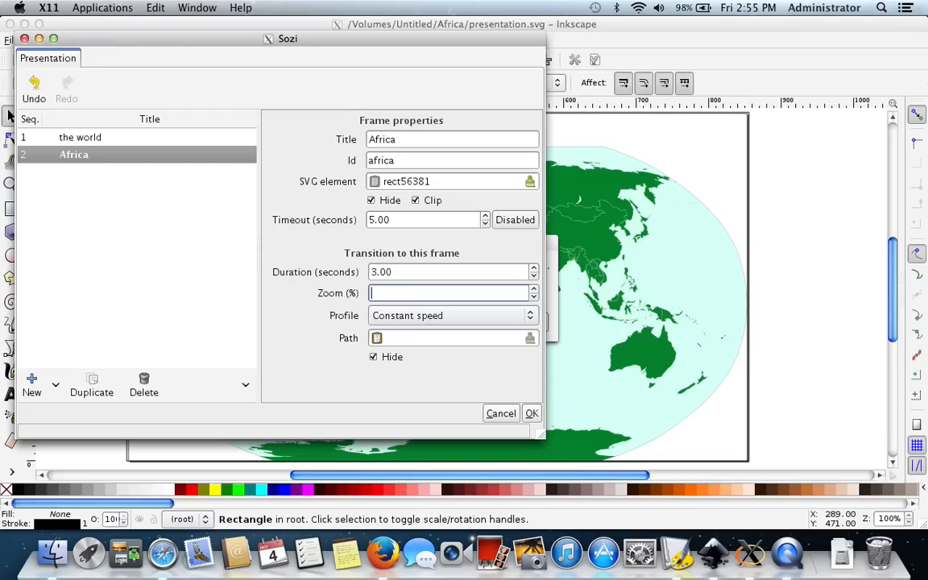
pyautogui.write('100')
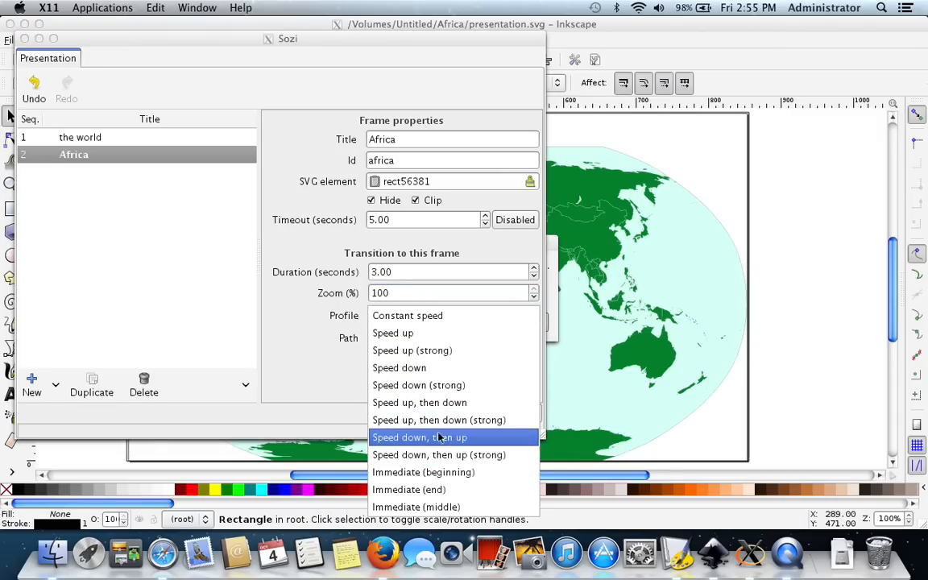
pyautogui.click(407, 315)
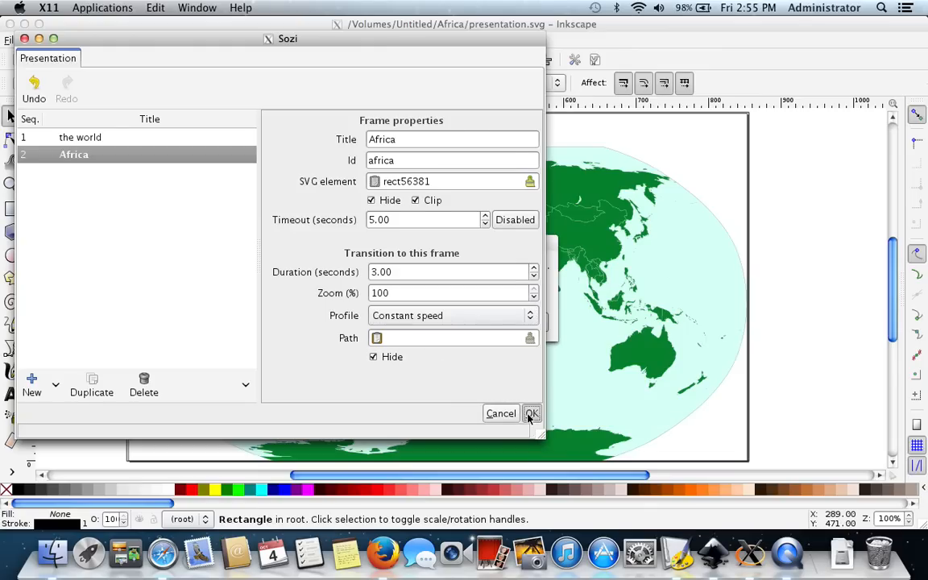
pyautogui.click(531, 414)
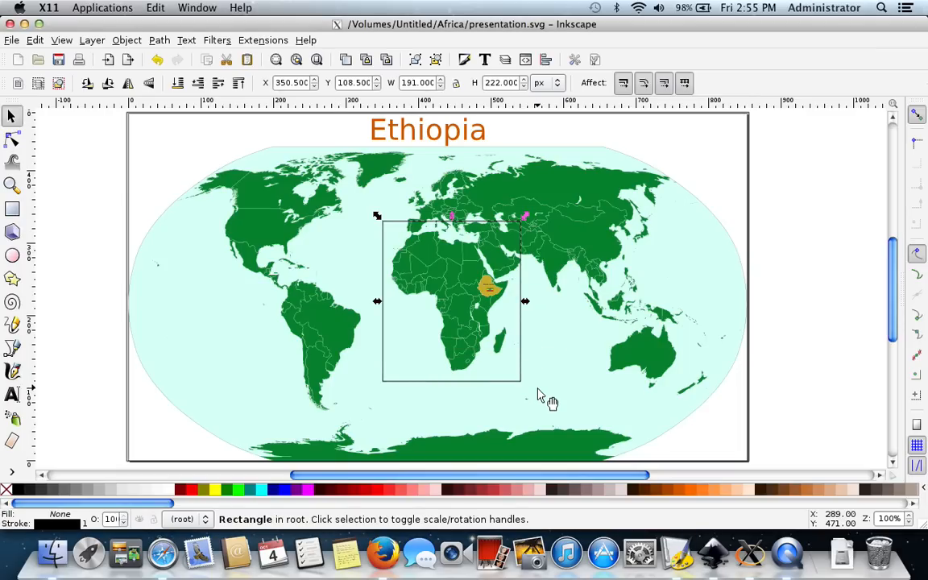
# Clear the selection, then select the Ethiopia country shape
pyautogui.click(250, 315)
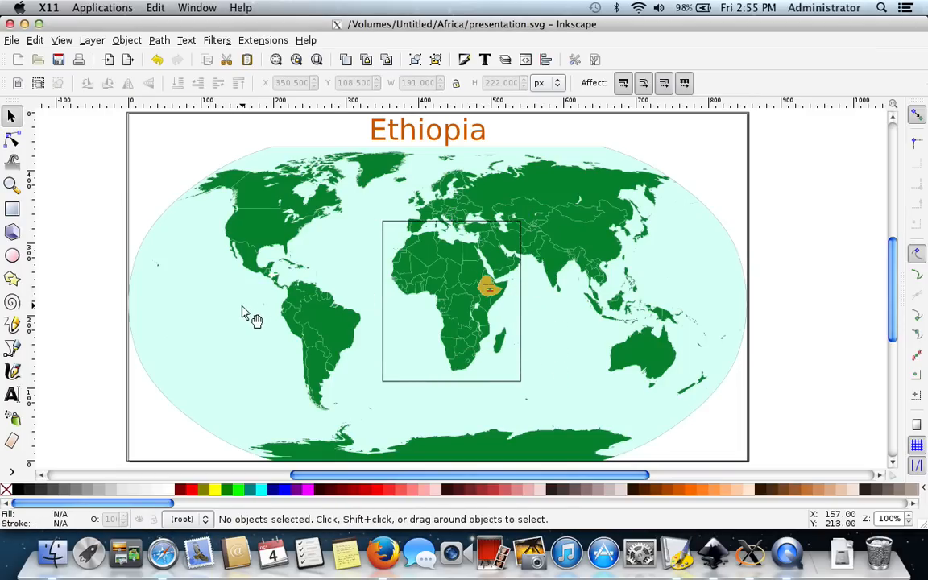
pyautogui.moveTo(483, 288)
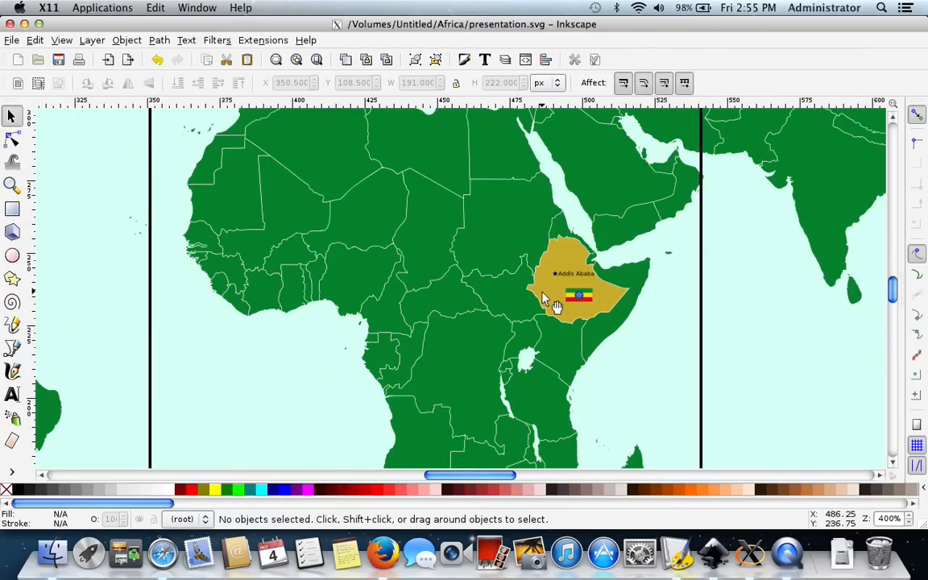
pyautogui.click(556, 302)
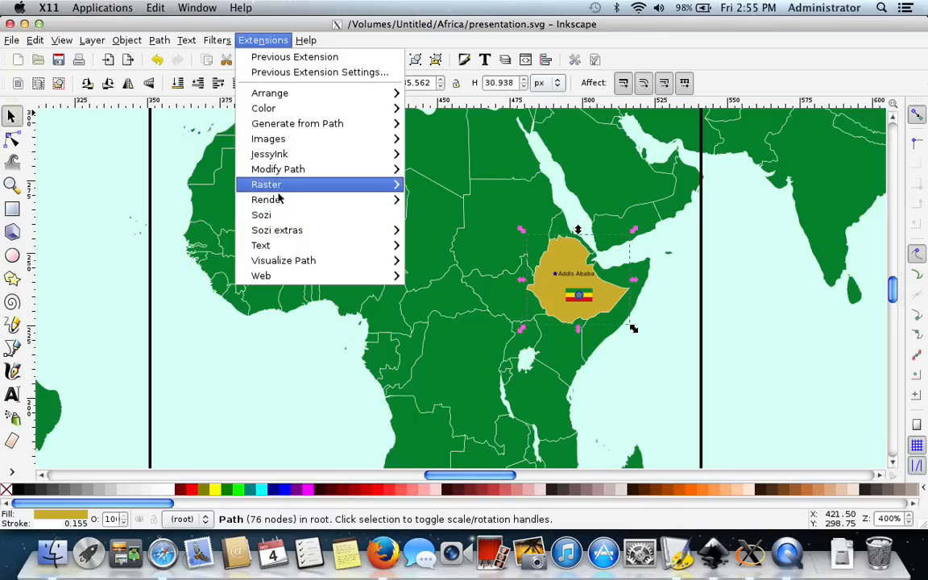
# Add a new Sozi frame with id 'Ethiopia' and uncheck Hide
pyautogui.click(261, 215)
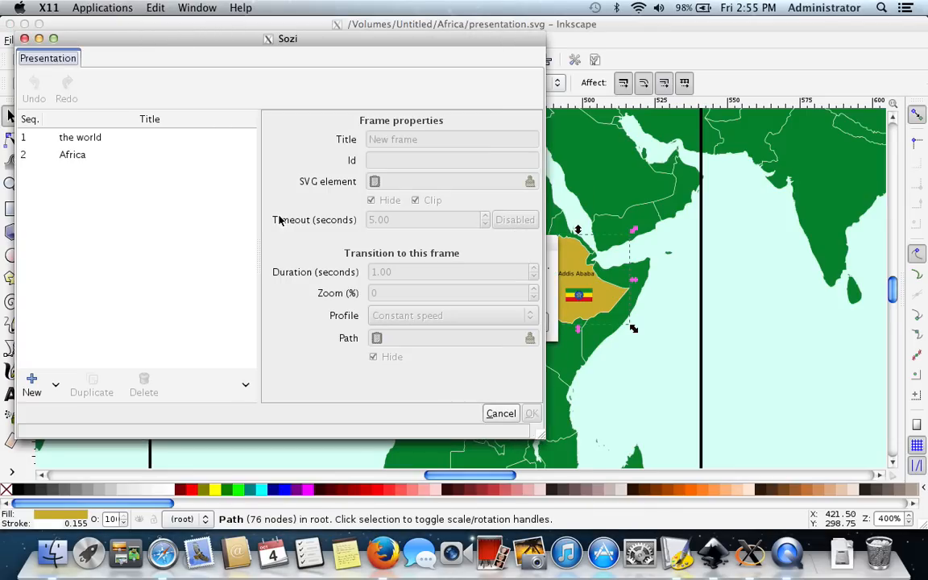
pyautogui.click(31, 379)
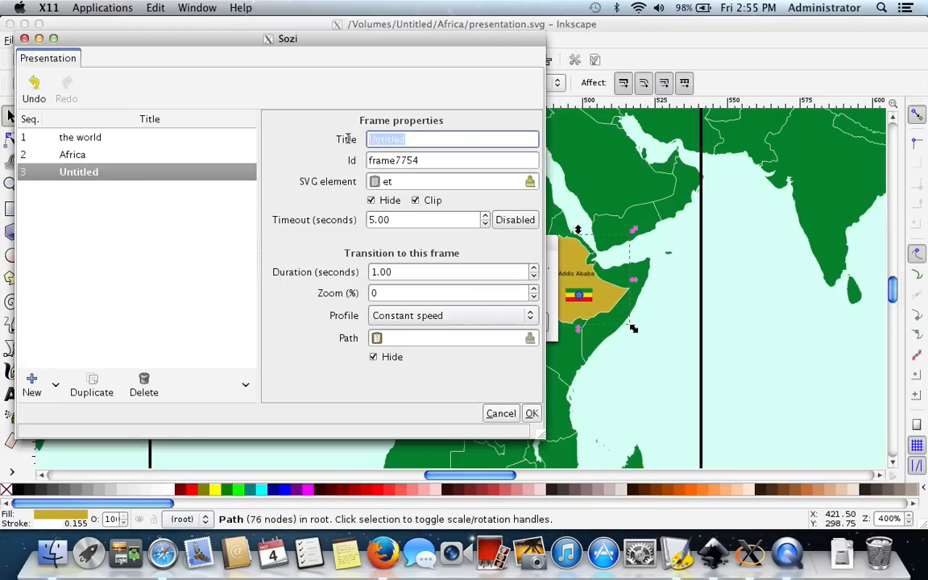
pyautogui.write('Ethiopia')
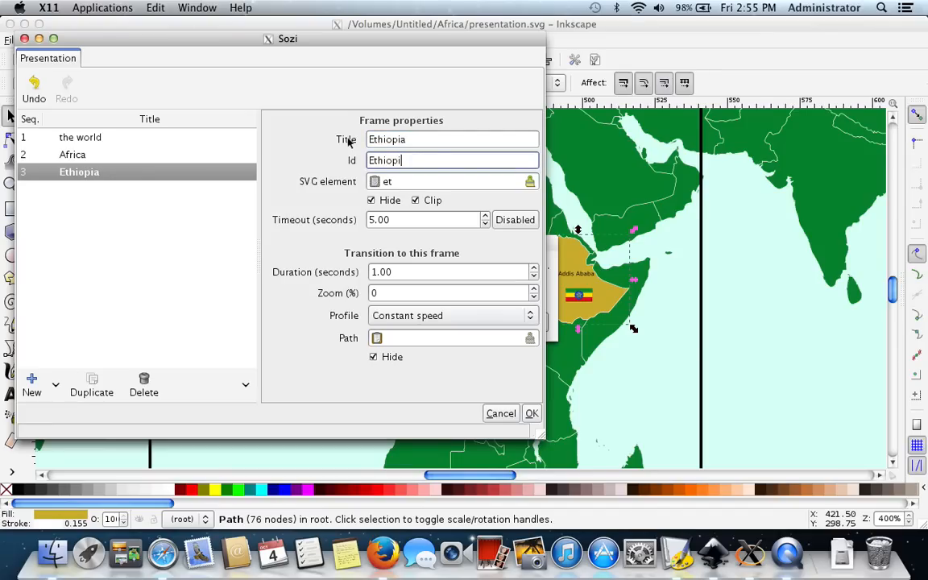
pyautogui.write('a')
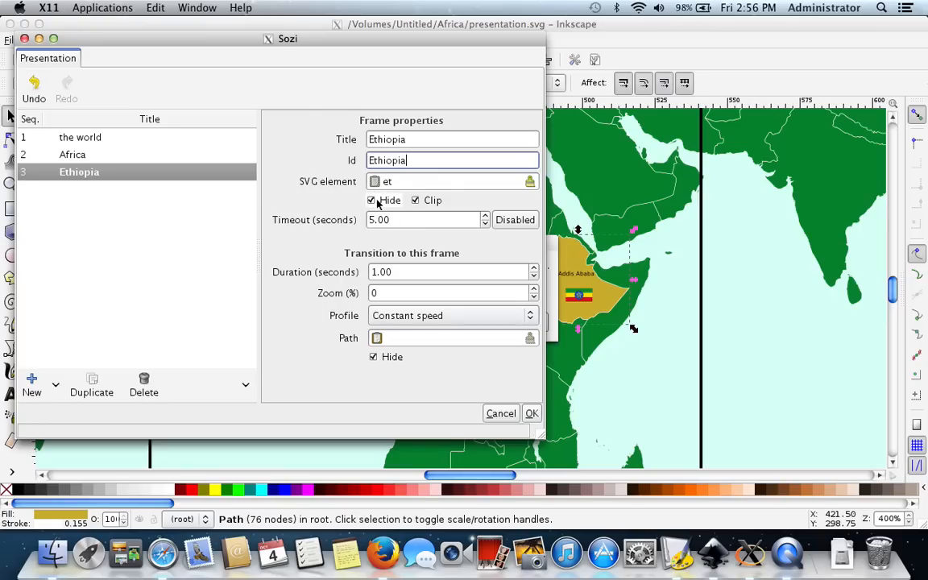
pyautogui.click(372, 200)
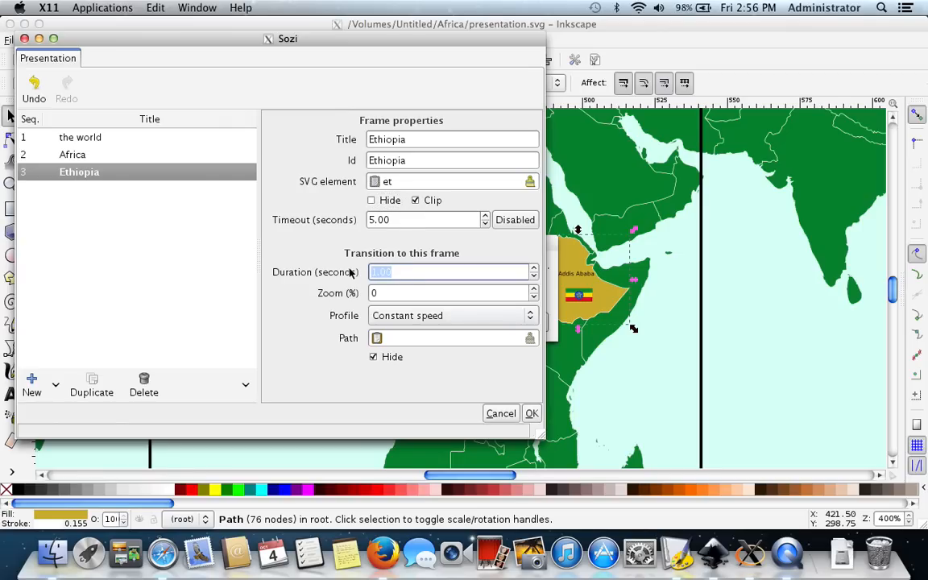
# Set a 3.00-second transition with 'Speed up, then down' profile and apply the frame
pyautogui.write('3.00')
pyautogui.click(453, 292)
pyautogui.write('-')
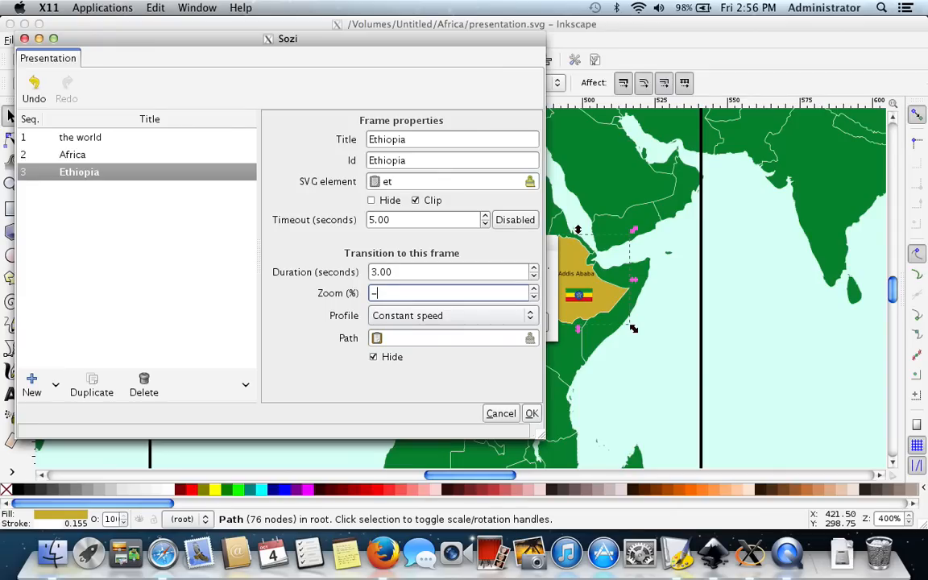
pyautogui.click(451, 315)
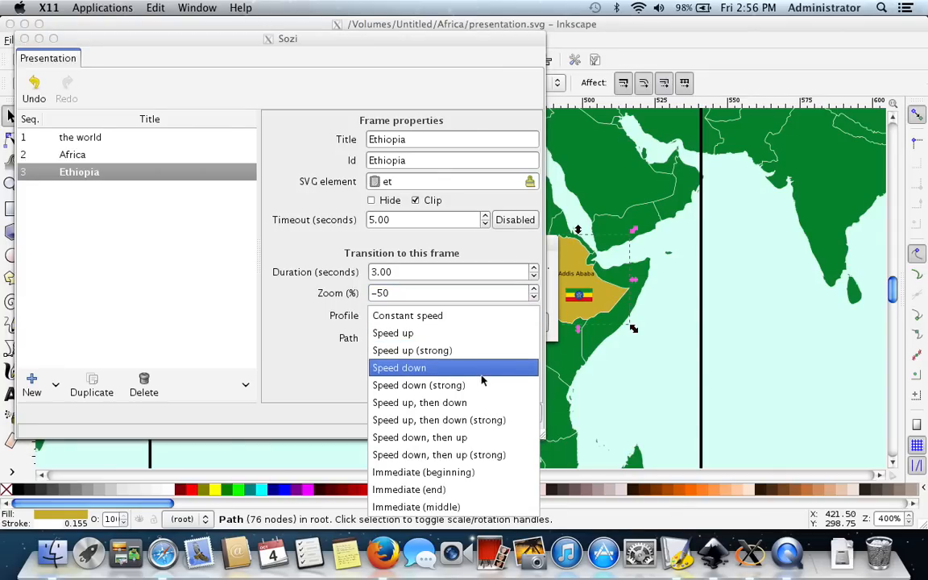
pyautogui.click(419, 402)
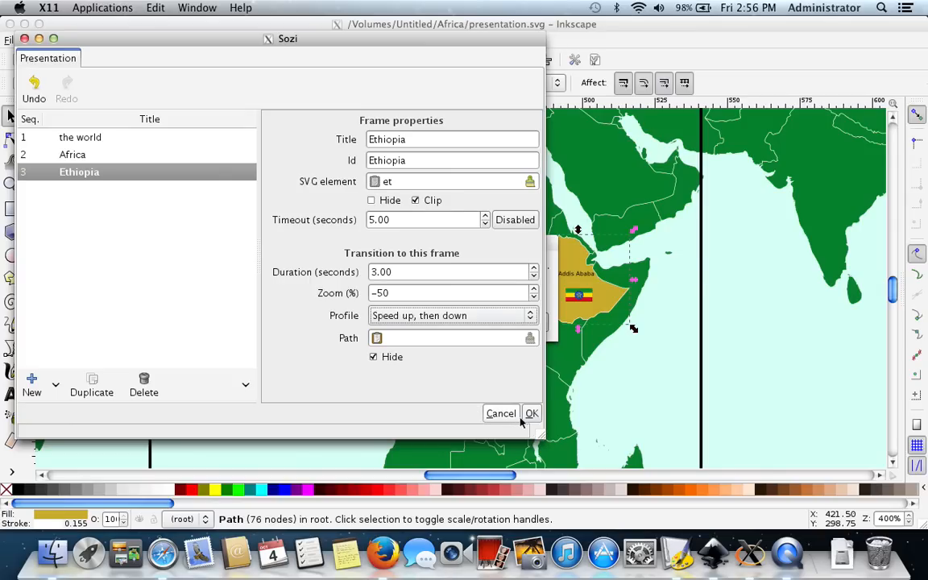
pyautogui.click(531, 413)
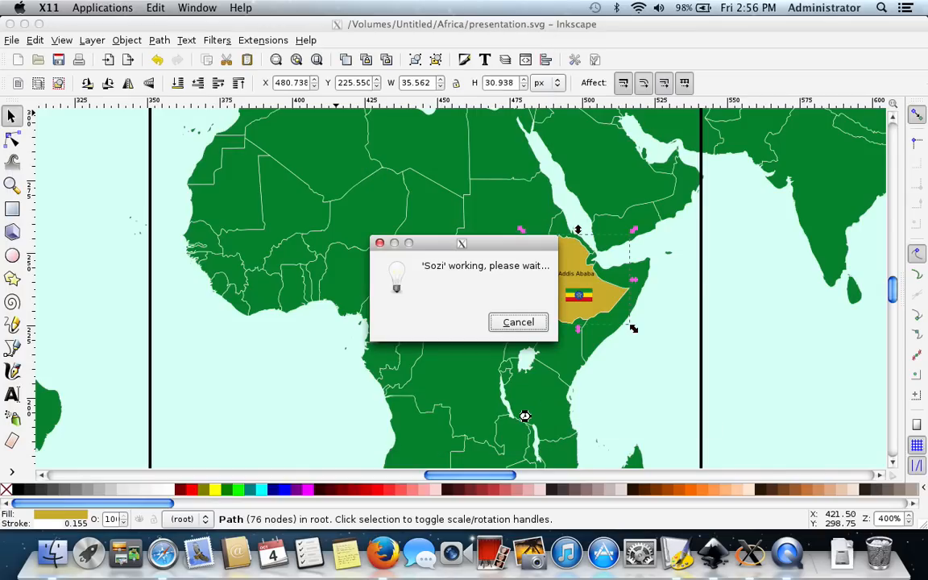
# Deselect in Inkscape and open presentation.svg from the Africa folder in Safari
pyautogui.click(518, 322)
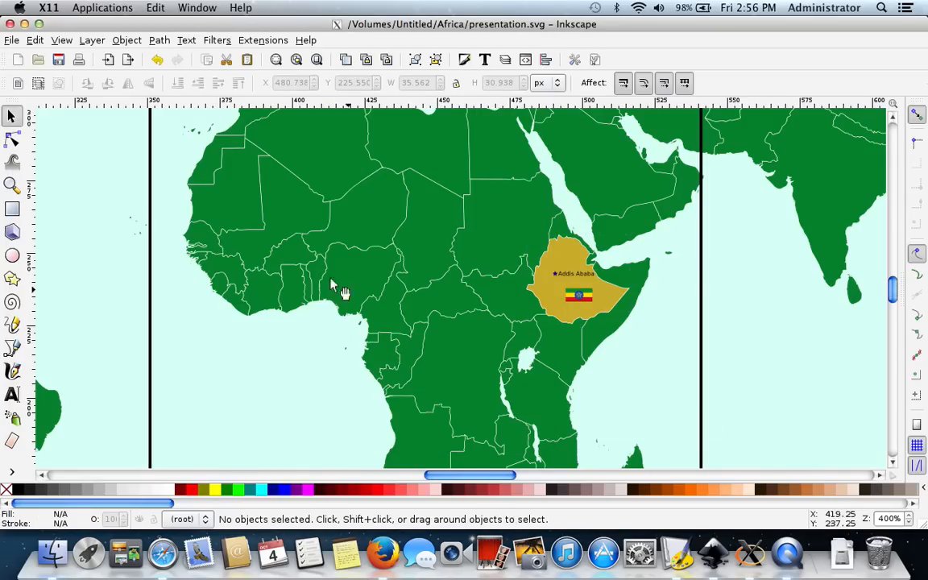
pyautogui.moveTo(163, 179)
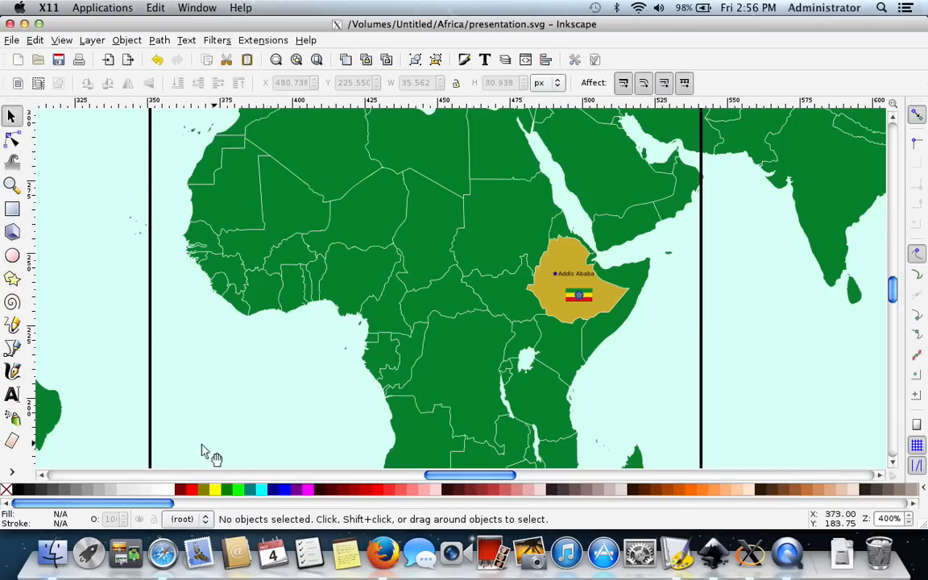
pyautogui.click(163, 554)
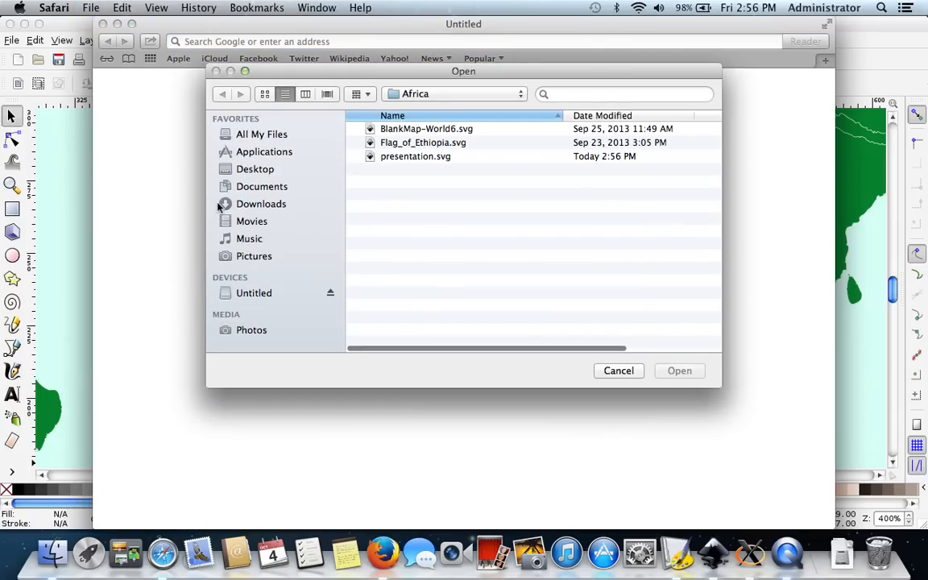
pyautogui.click(416, 156)
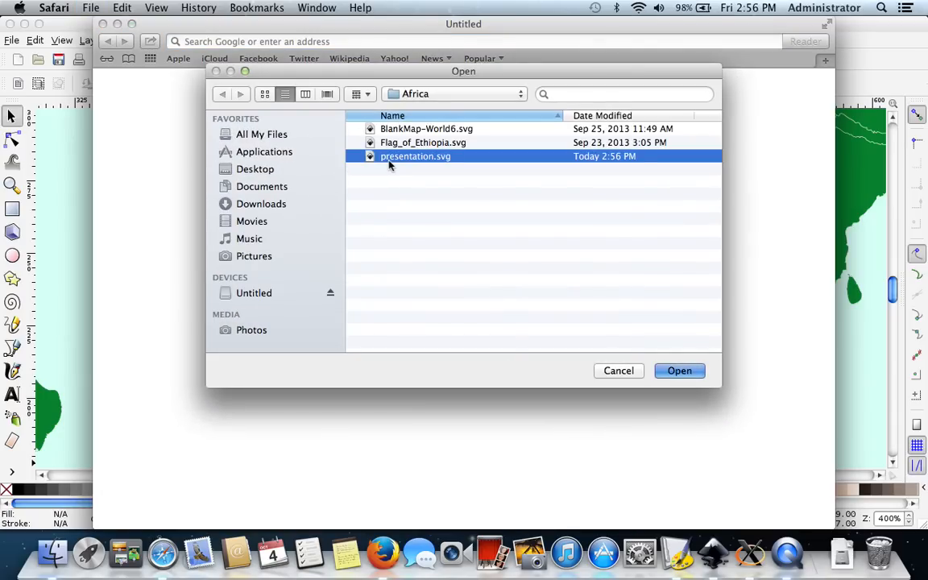
pyautogui.click(679, 371)
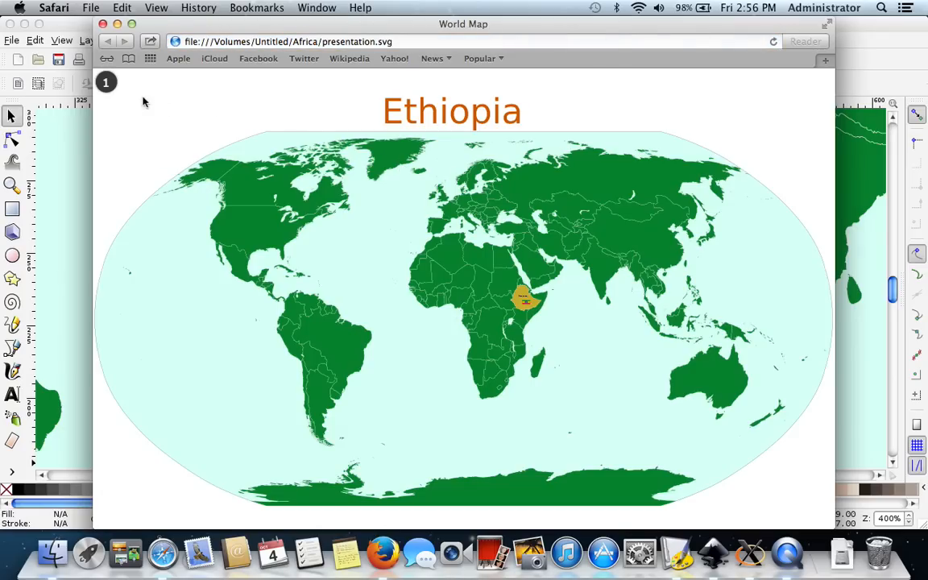
pyautogui.moveTo(115, 89)
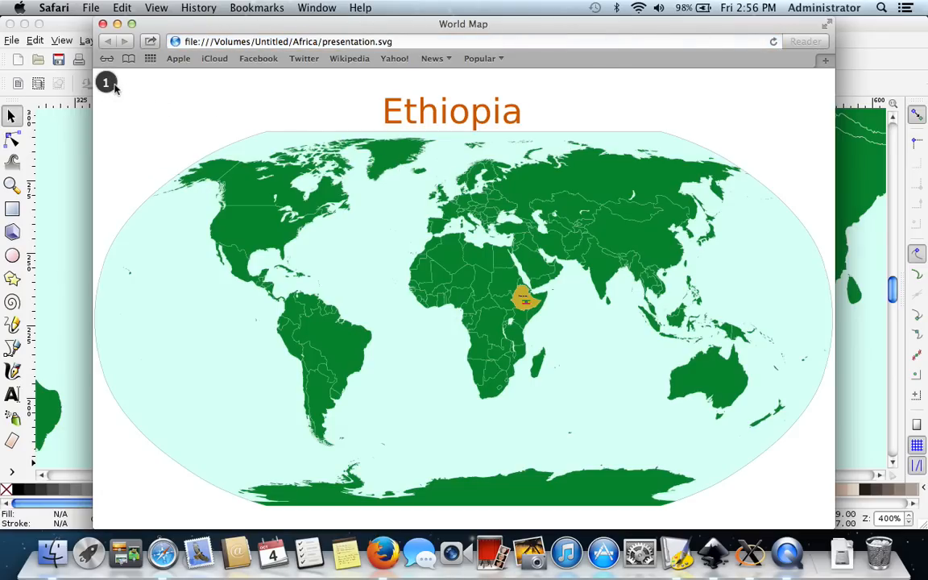
pyautogui.moveTo(371, 336)
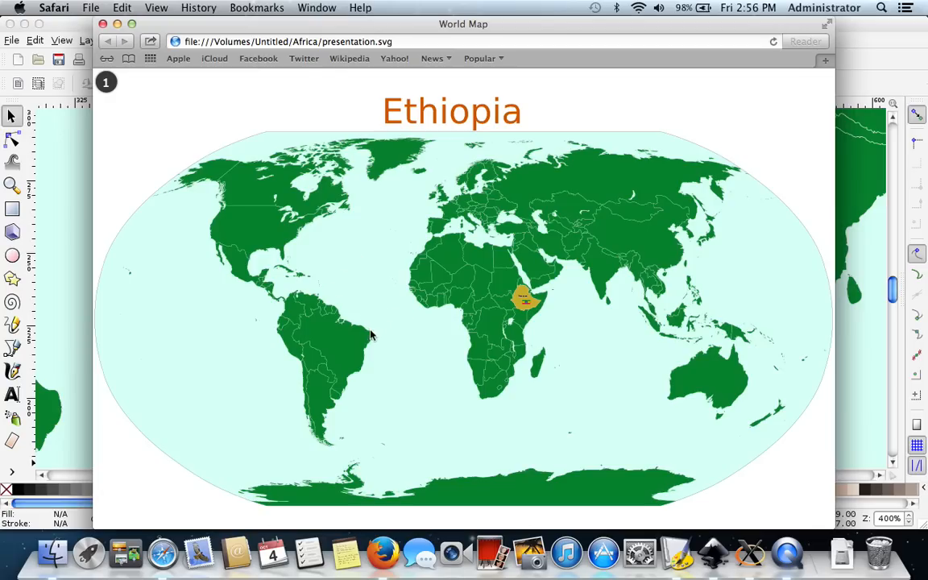
pyautogui.moveTo(365, 335)
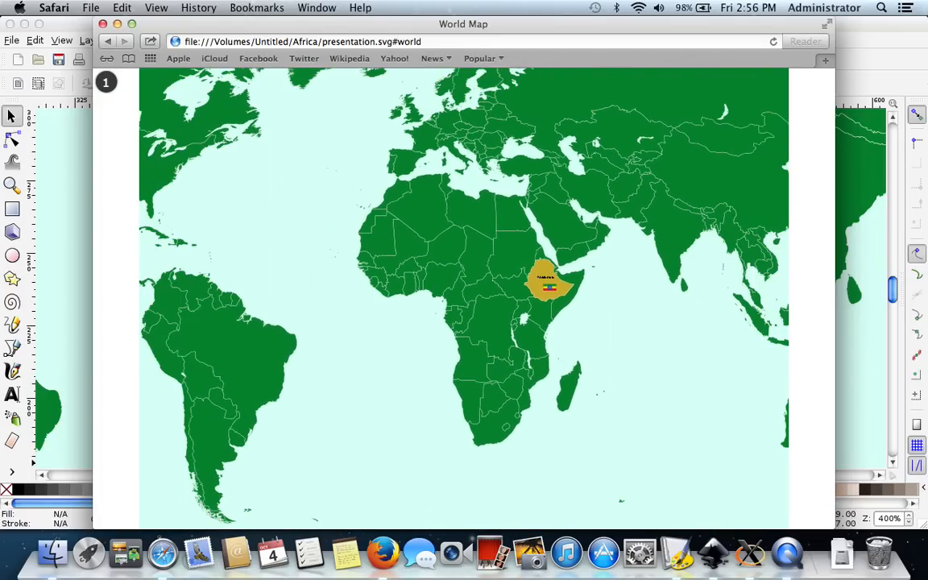
# Advance the Safari presentation from the world frame to the Africa frame
pyautogui.click(548, 282)
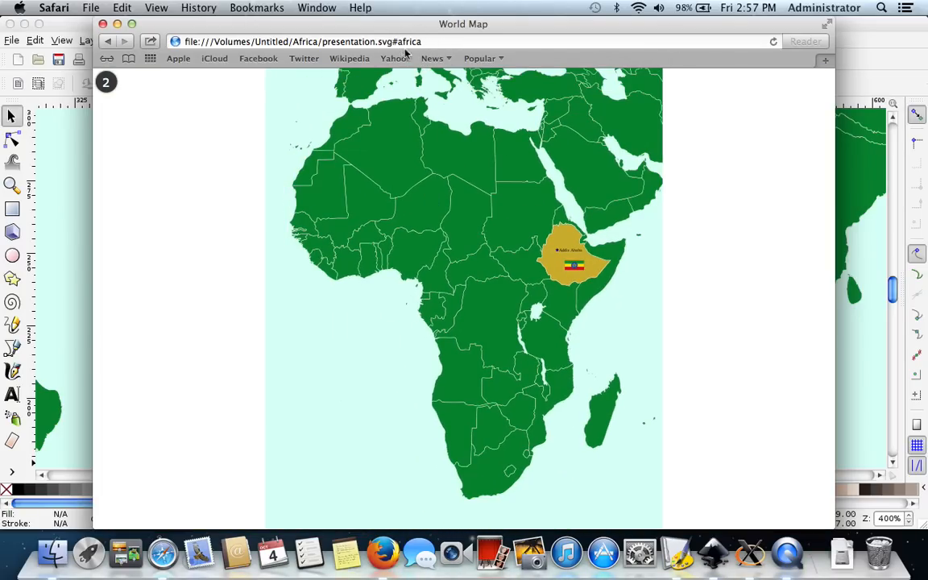
pyautogui.moveTo(360, 383)
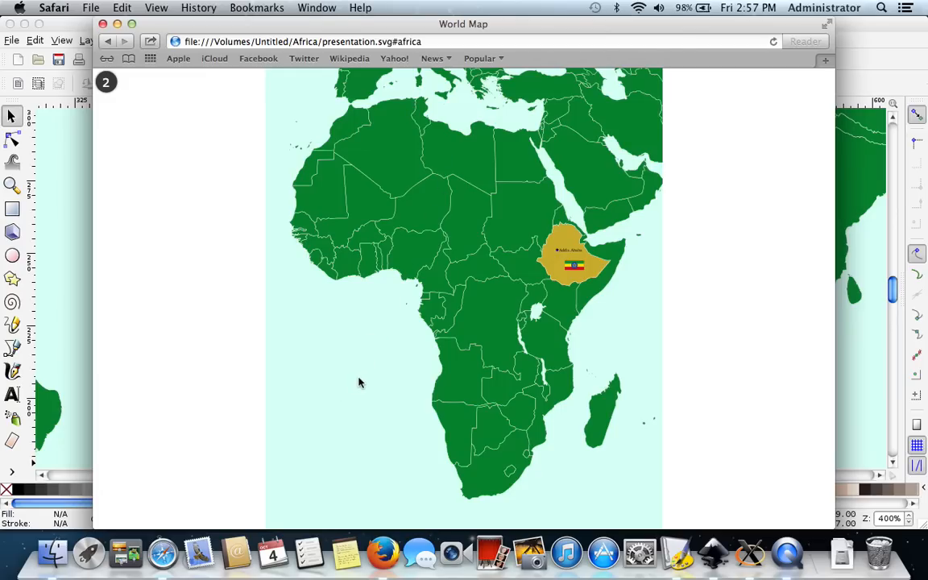
pyautogui.moveTo(360, 383)
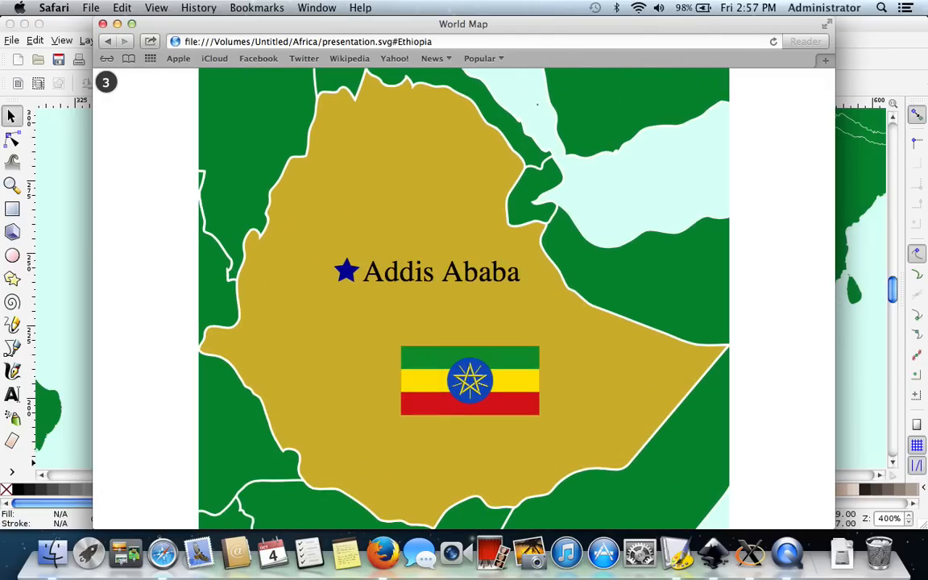
pyautogui.moveTo(457, 255)
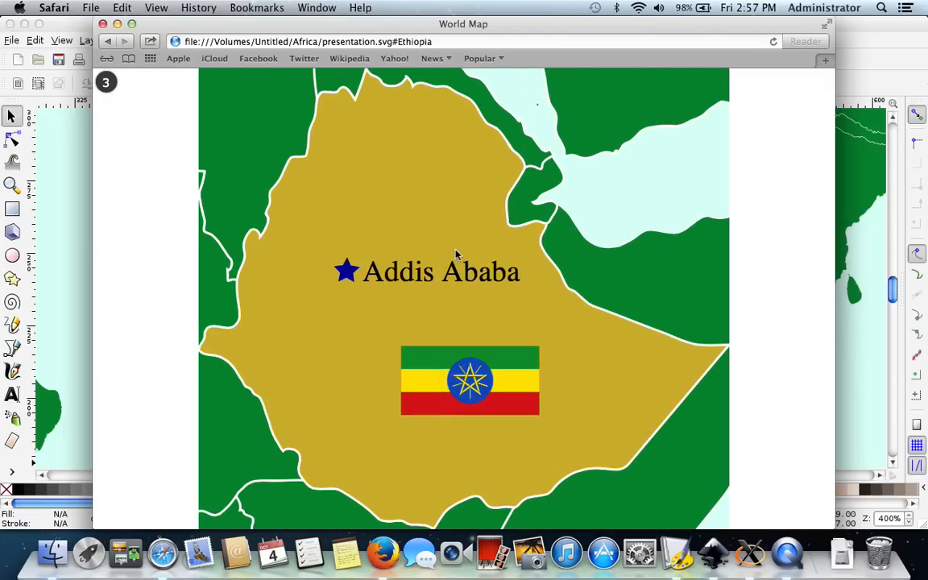
pyautogui.moveTo(125, 314)
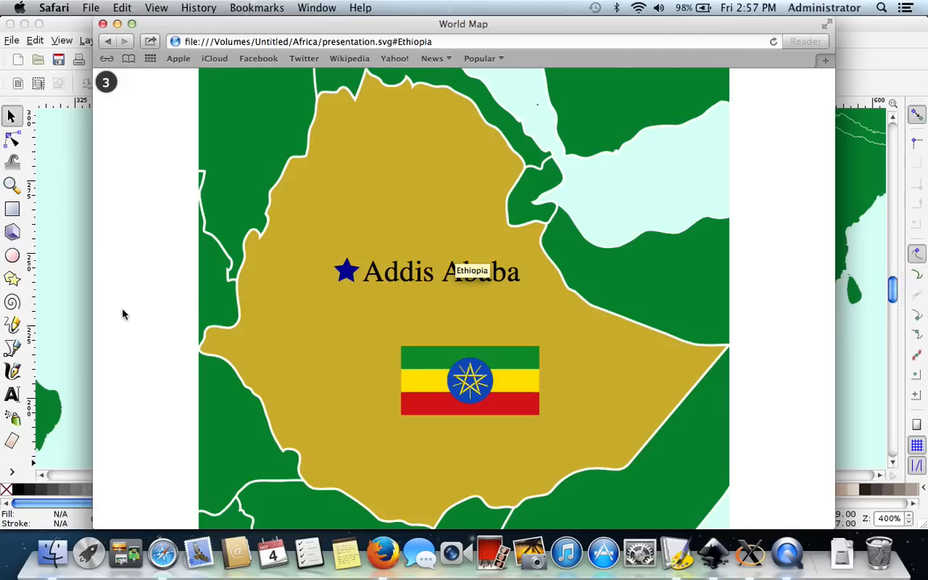
pyautogui.moveTo(252, 318)
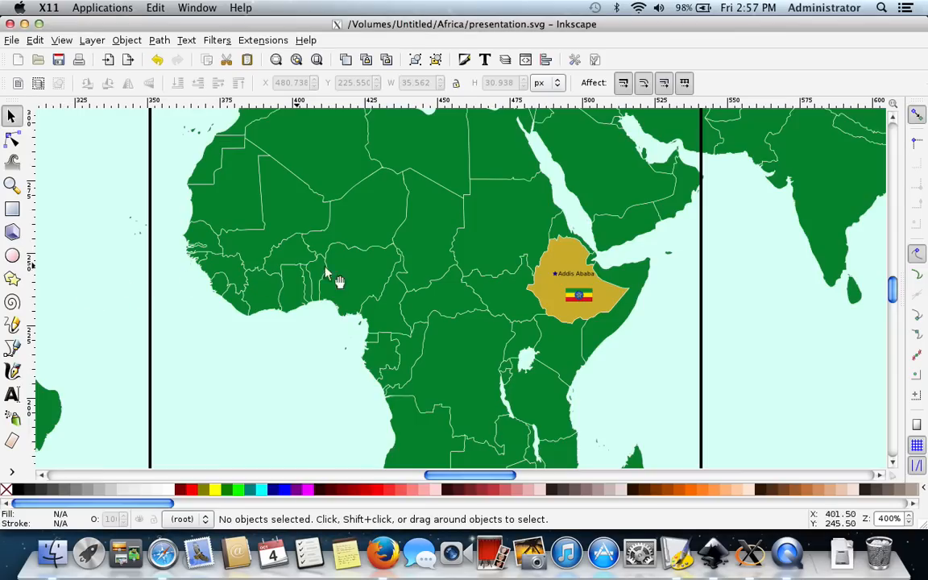
pyautogui.moveTo(306, 45)
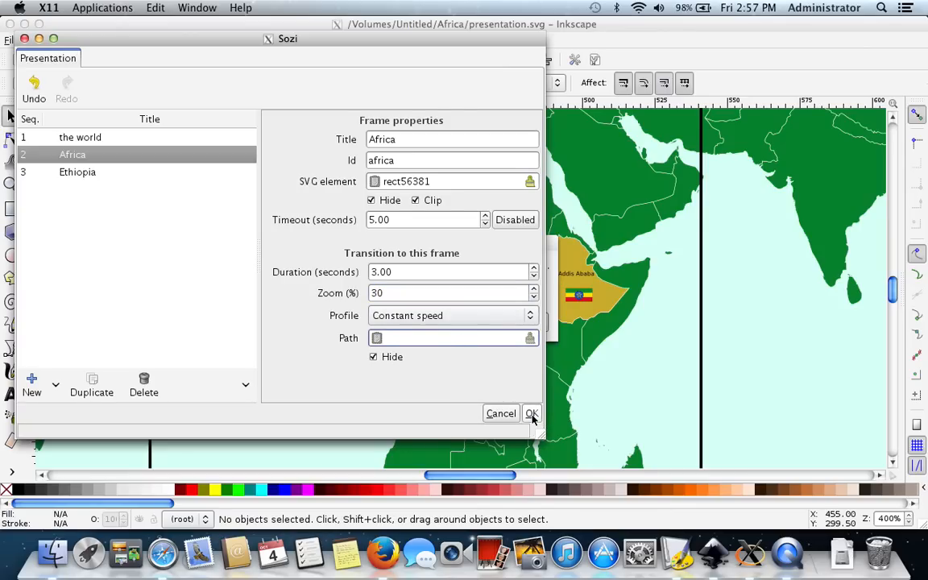
# Apply the Africa frame's 3-second duration and 30% zoom settings
pyautogui.click(531, 413)
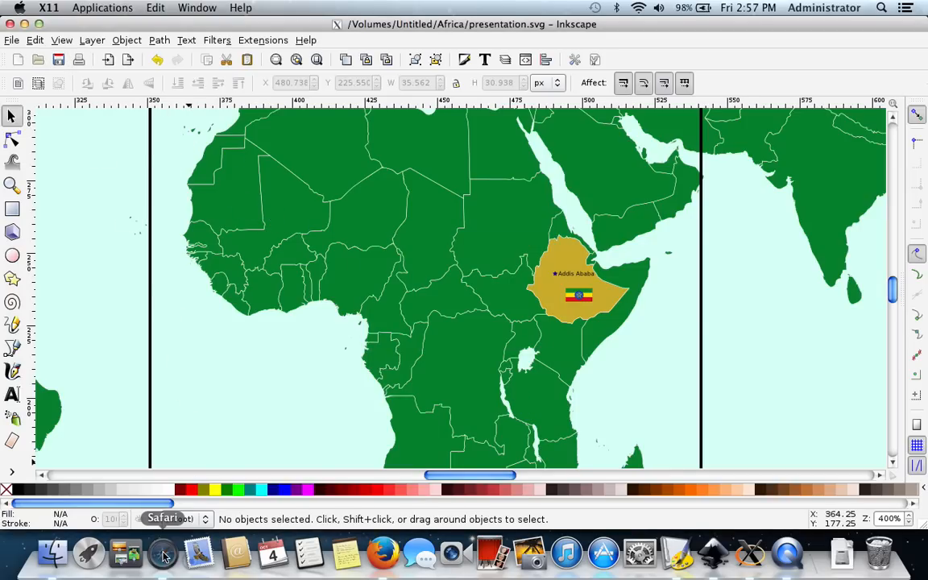
# Switch to Safari and reload presentation.svg at frame 1, the world map titled Ethiopia
pyautogui.click(164, 554)
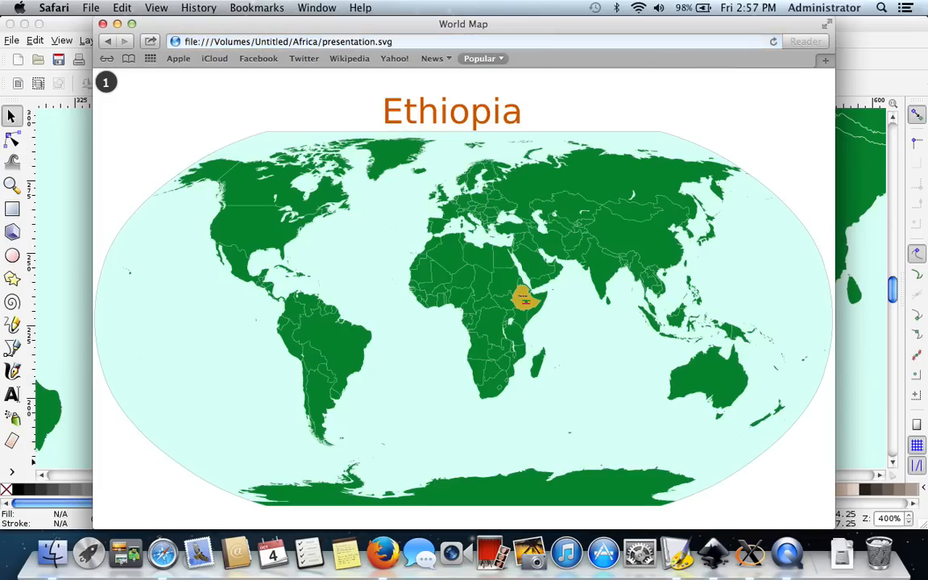
pyautogui.moveTo(486, 148)
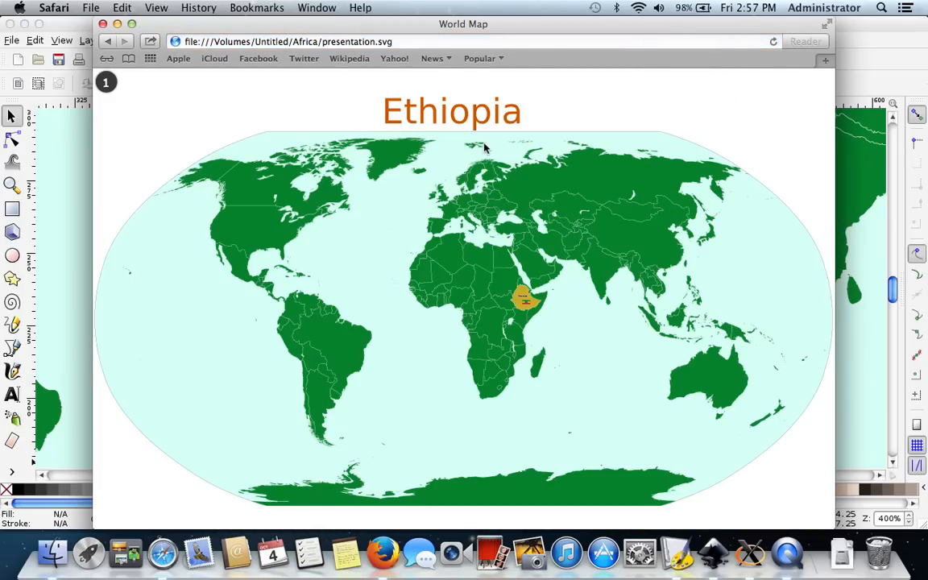